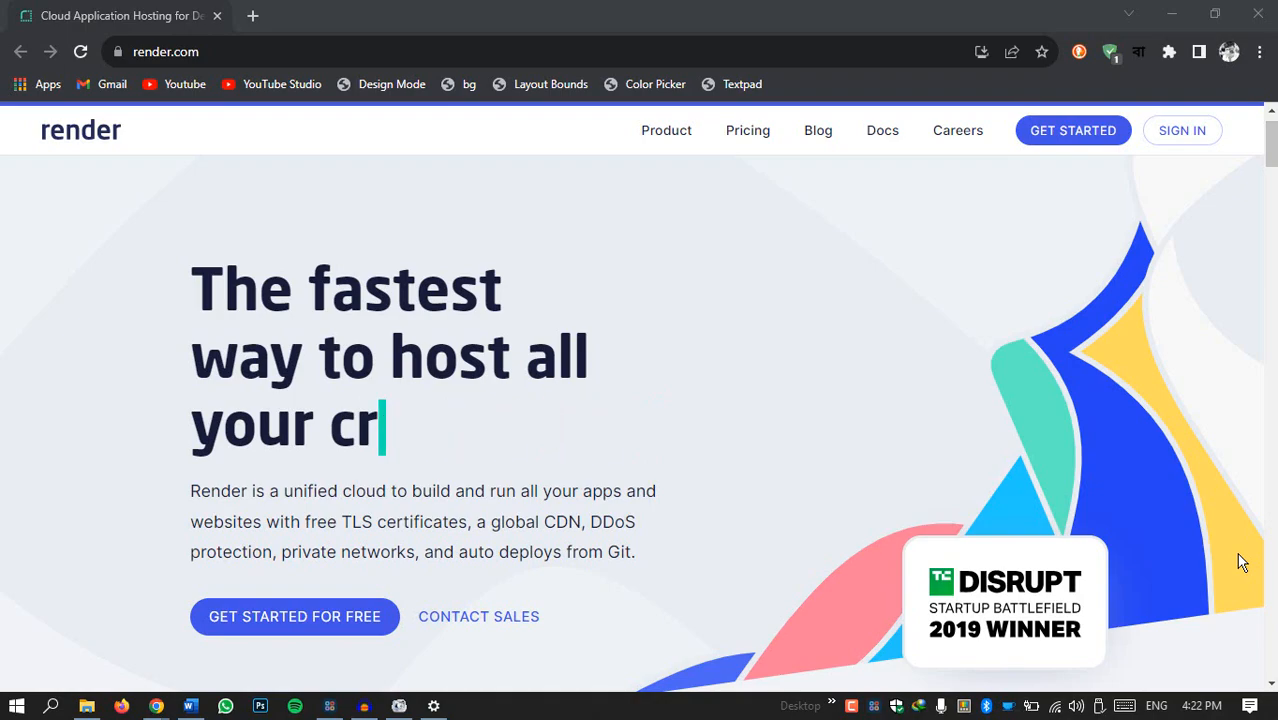
- Browse the render.com homepage hosting features, then start the free sign-up
{"action": "left_click", "coordinate": [165, 51]}
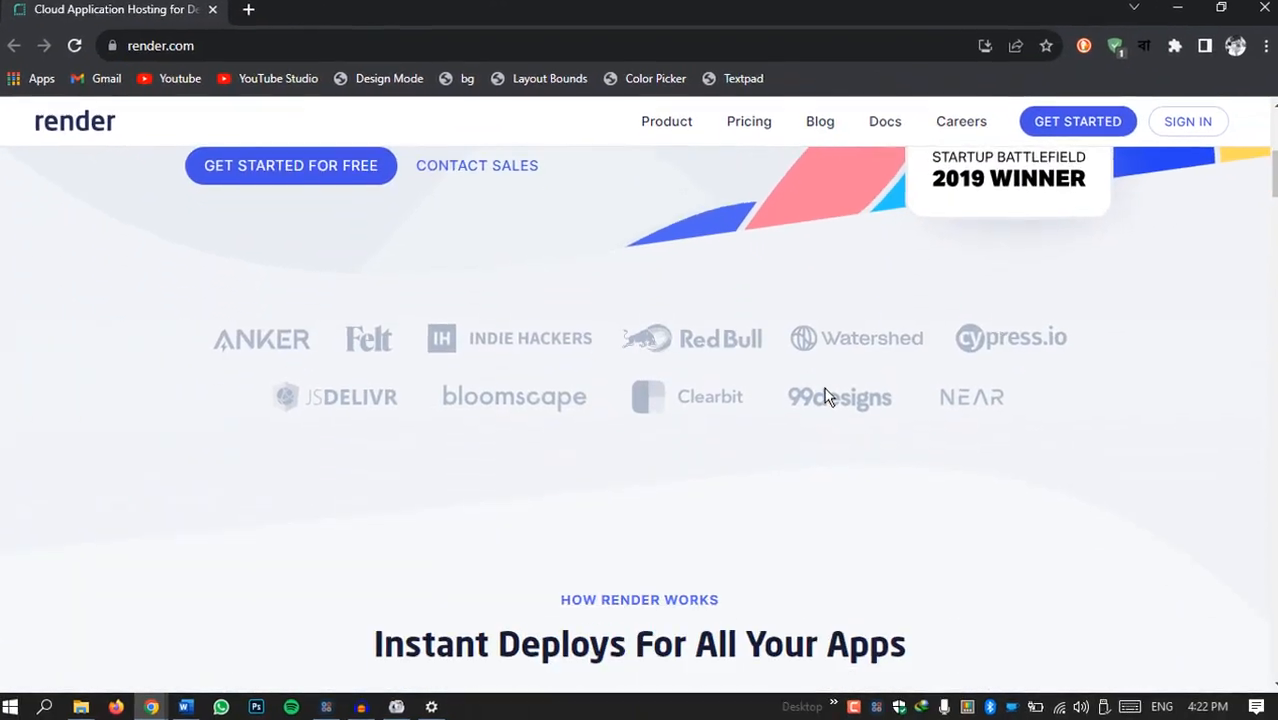
{"action": "scroll", "scroll_direction": "down", "scroll_amount": 3}
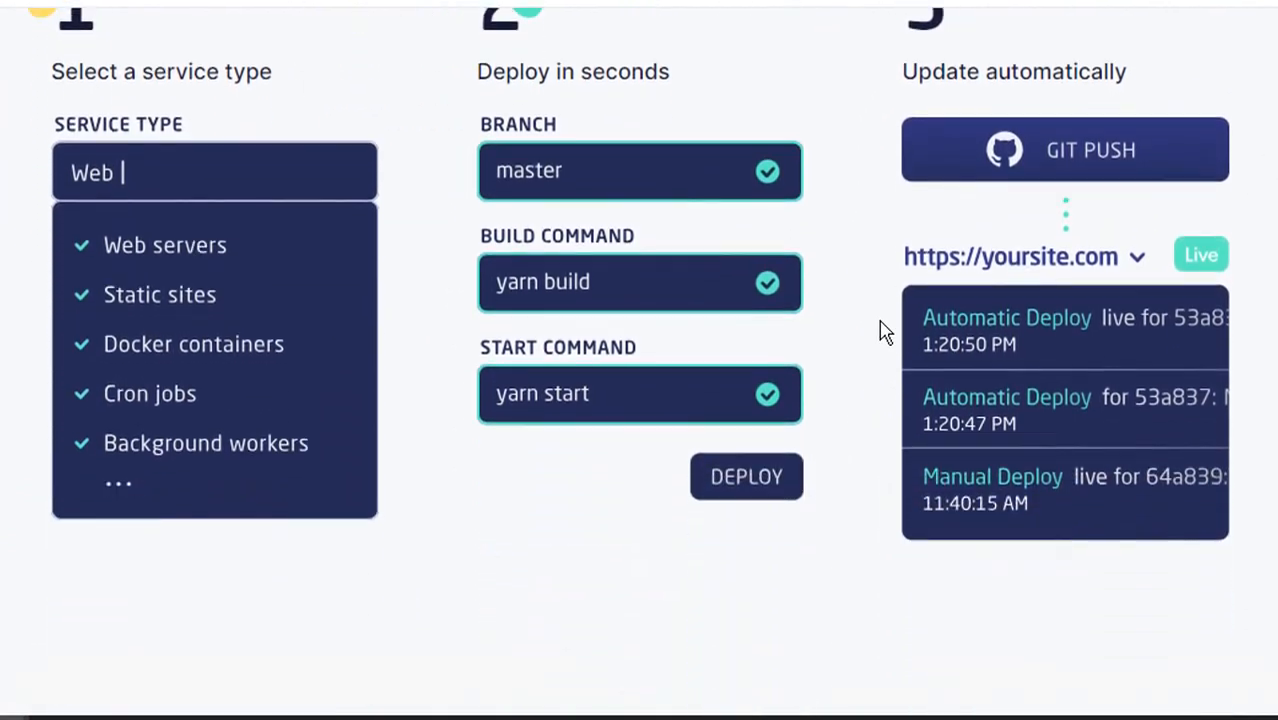
{"action": "scroll", "scroll_direction": "down", "scroll_amount": 3}
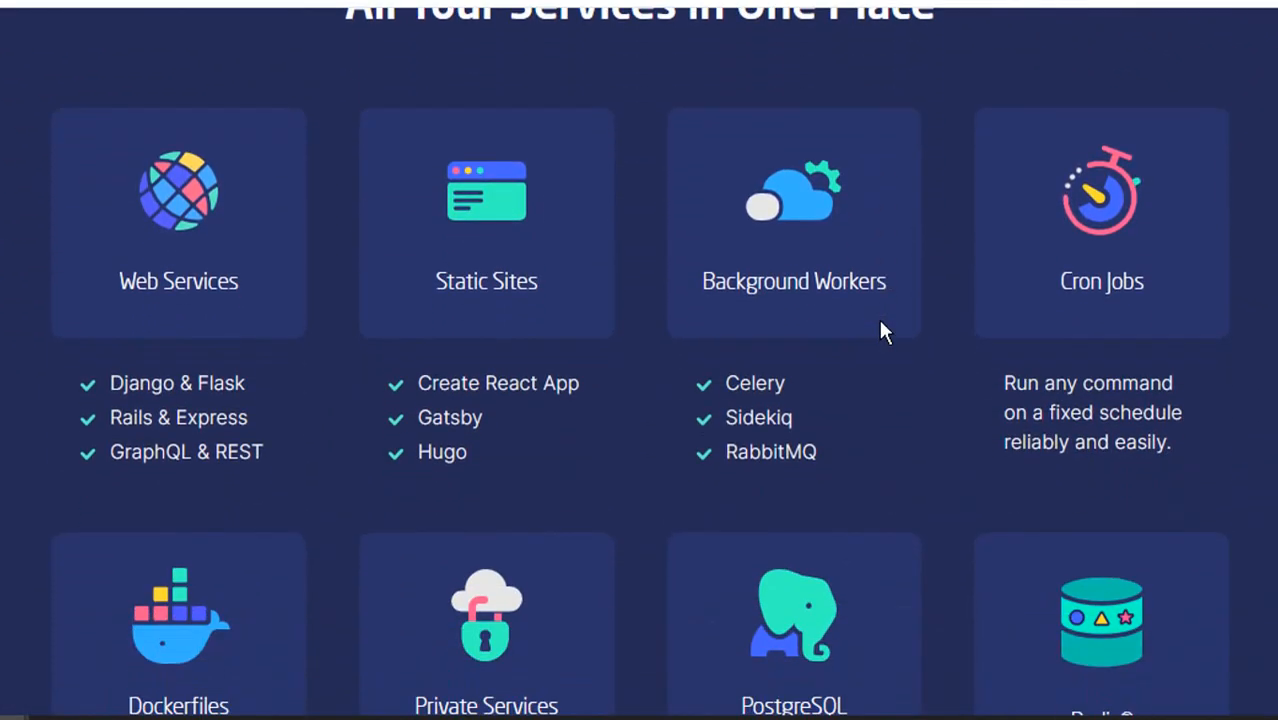
{"action": "scroll", "scroll_direction": "down", "scroll_amount": 3}
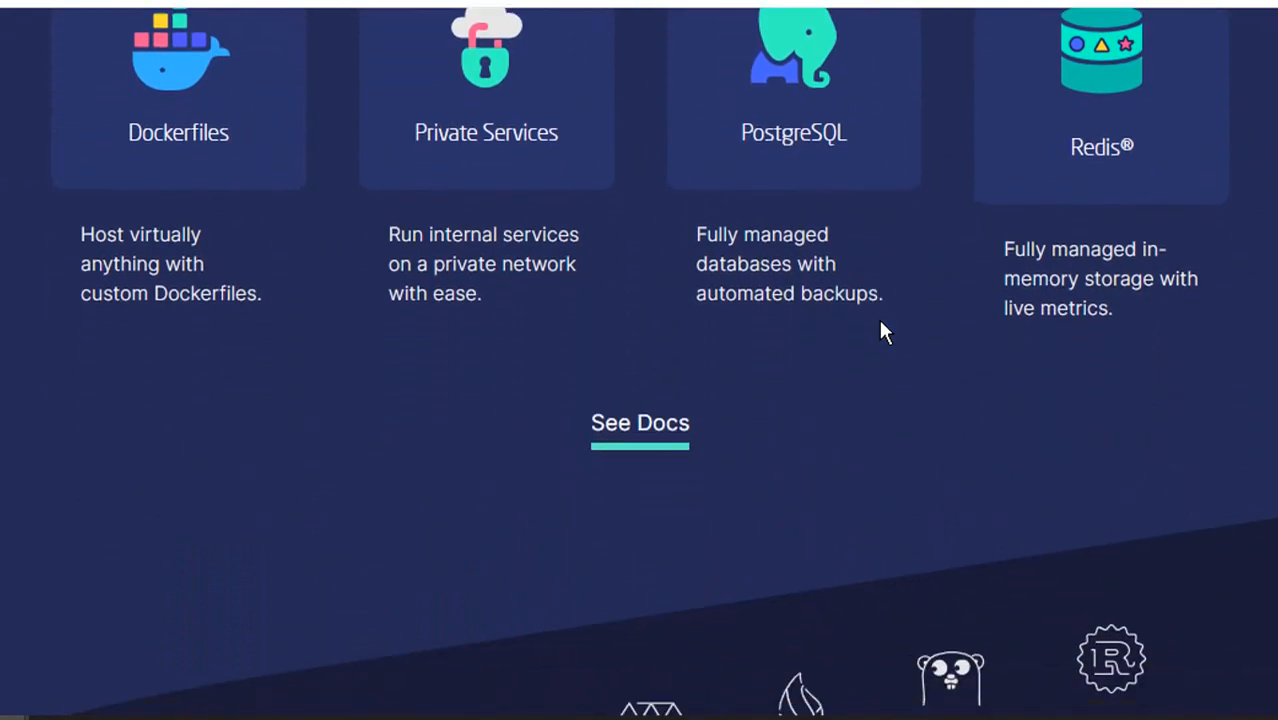
{"action": "scroll", "scroll_direction": "down", "scroll_amount": 3}
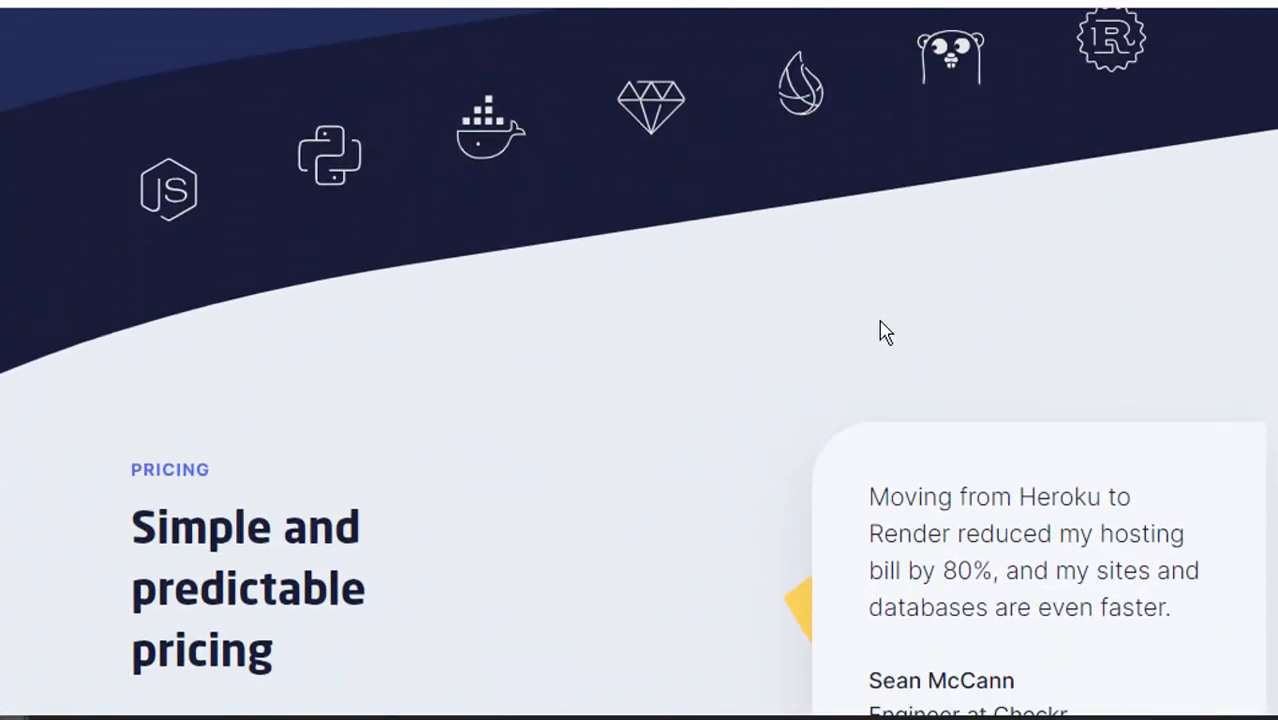
{"action": "scroll", "scroll_direction": "up", "scroll_amount": 3}
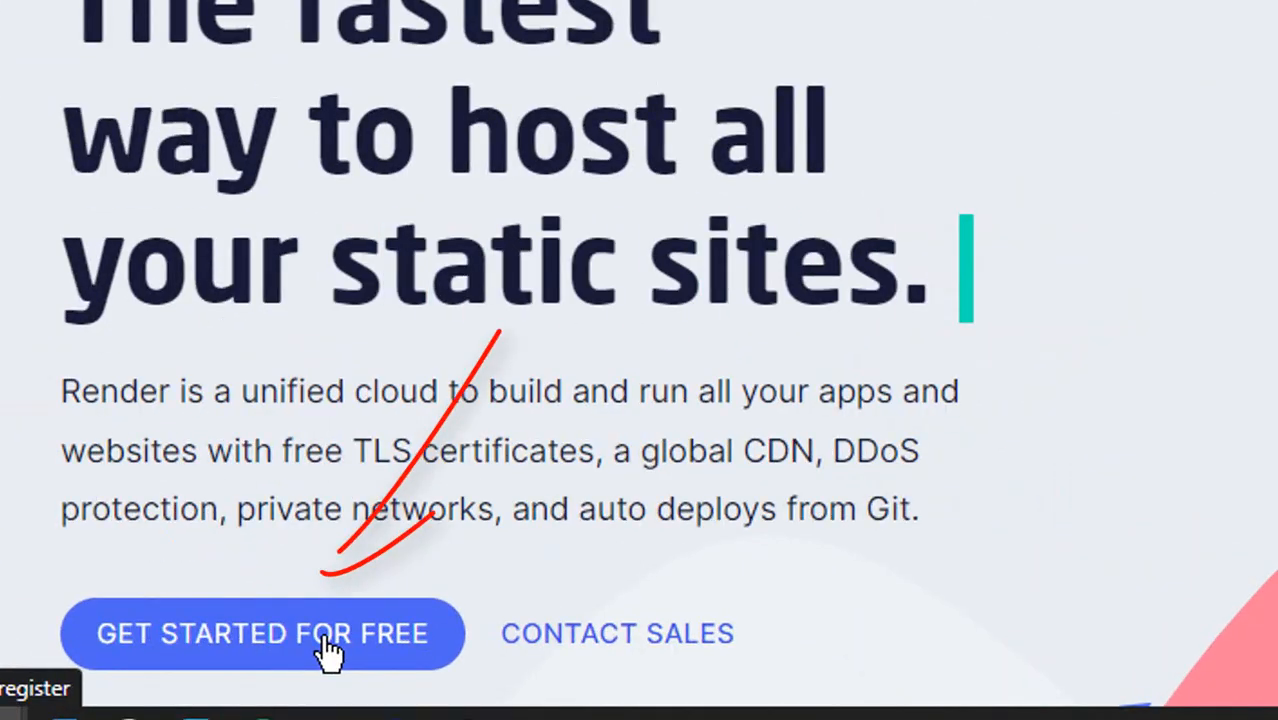
{"action": "left_click", "coordinate": [261, 633]}
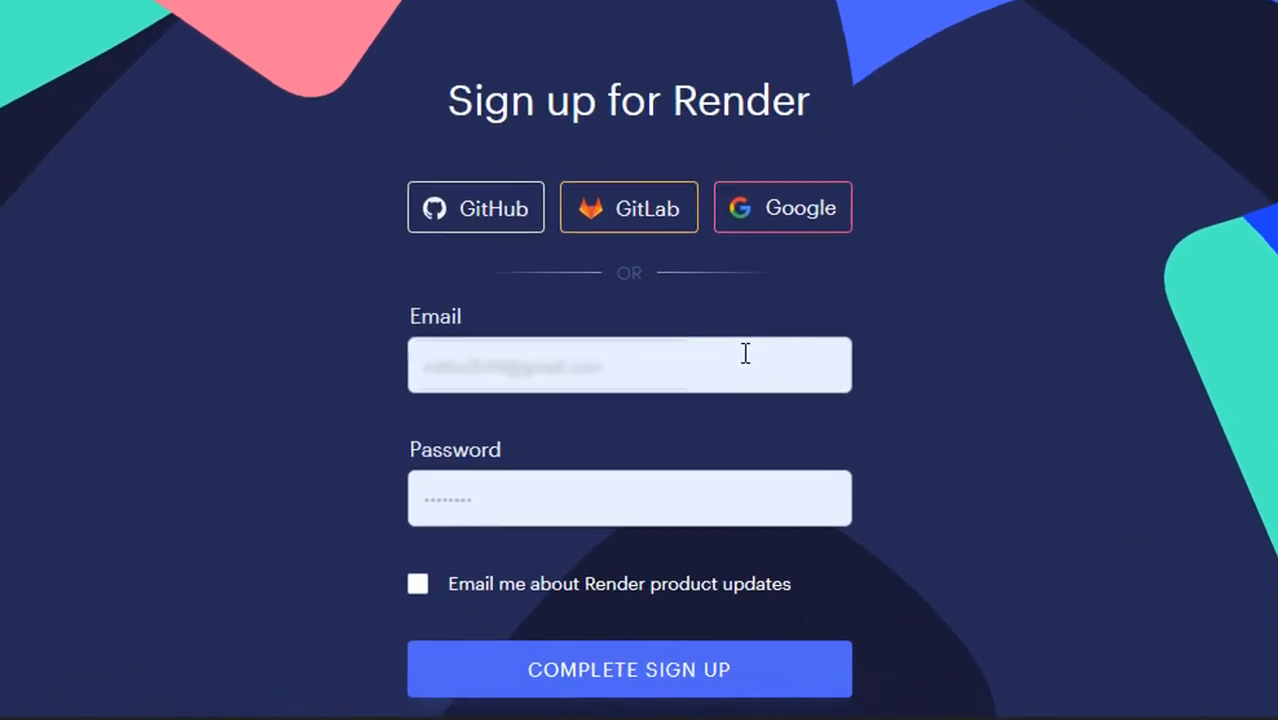
- Fill the sign-up form from Chrome's saved login and complete the sign-up
{"action": "left_click", "coordinate": [629, 364]}
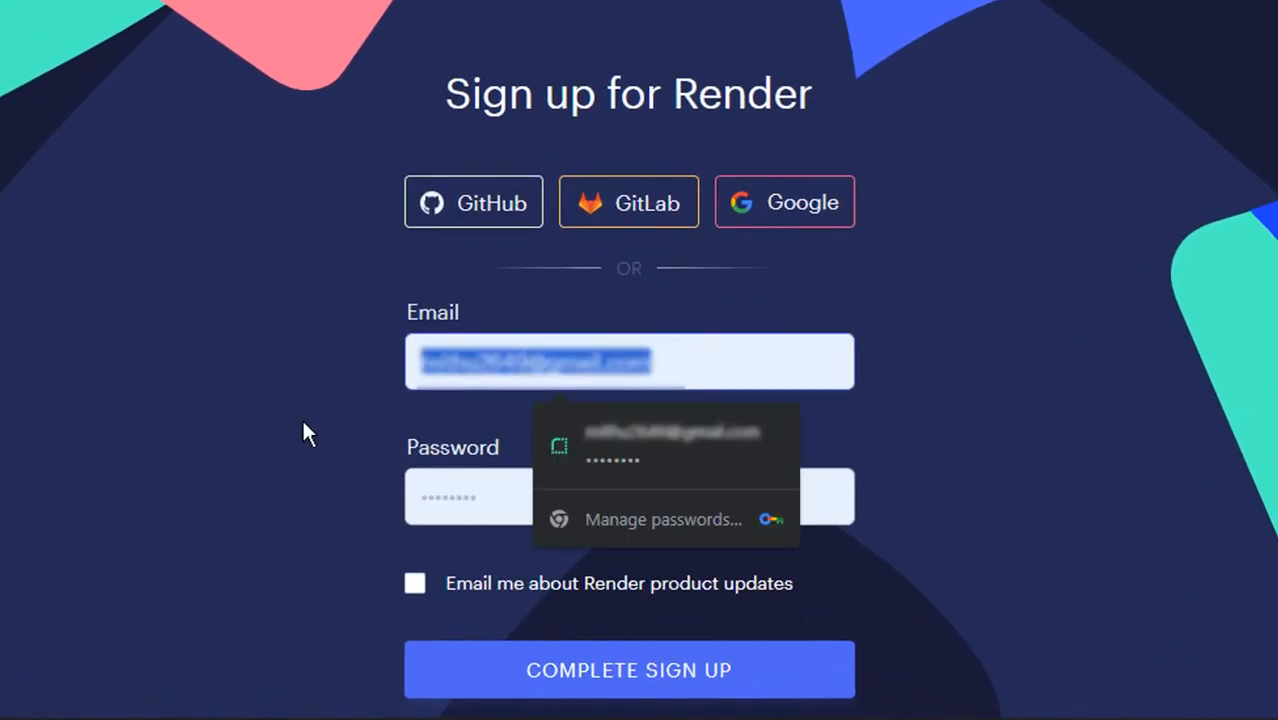
{"action": "left_click", "coordinate": [665, 445]}
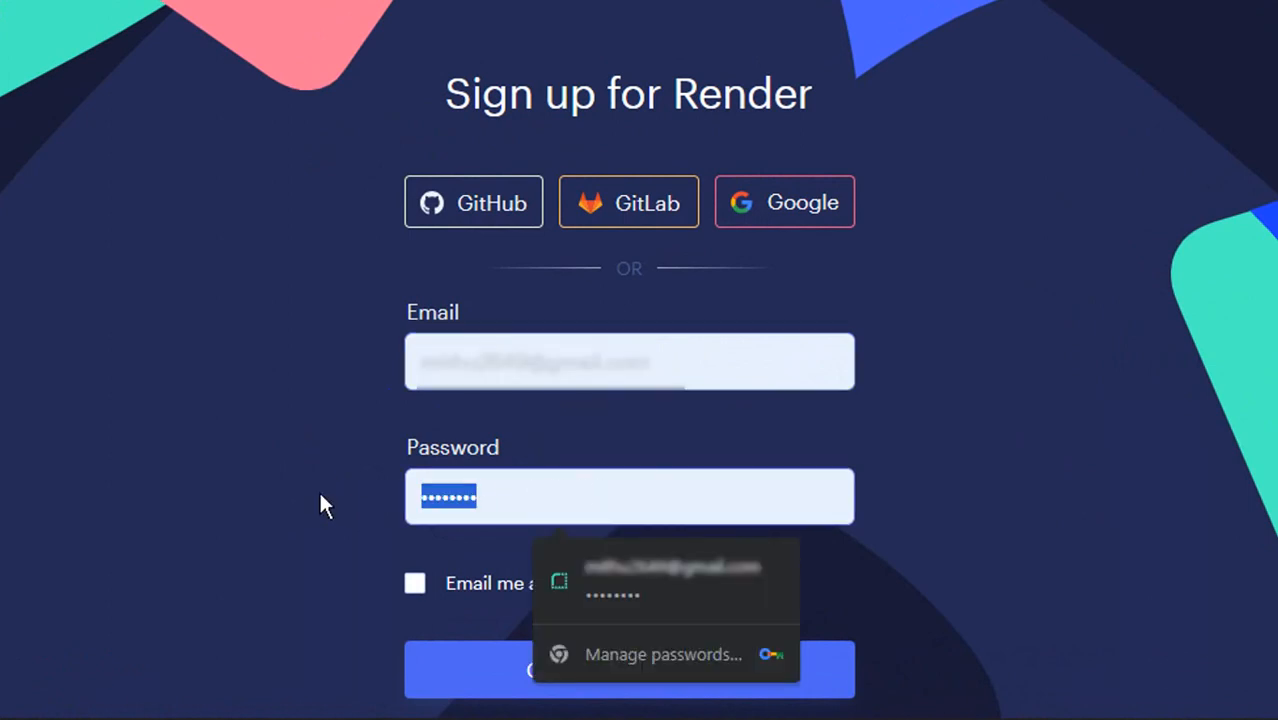
{"action": "left_click", "coordinate": [629, 669]}
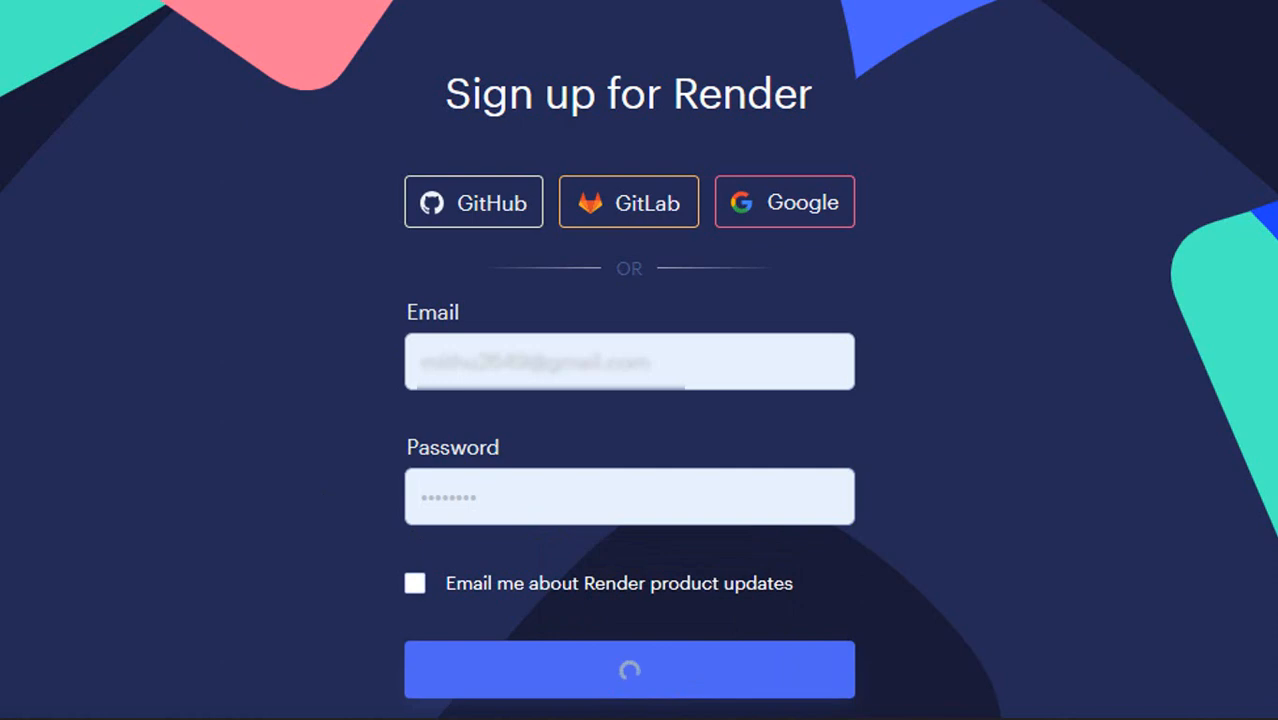
{"action": "left_click", "coordinate": [629, 669]}
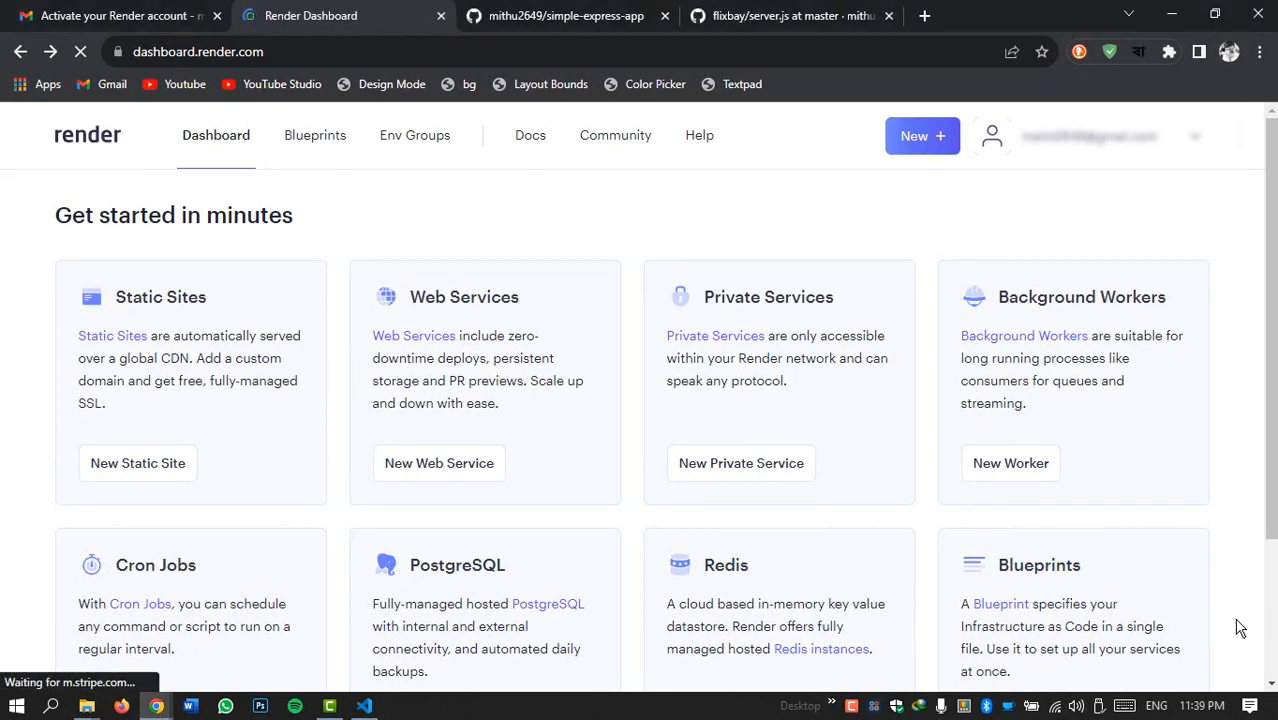
- Scroll through the dashboard's 'Get started in minutes' service cards
{"action": "scroll", "scroll_direction": "down", "scroll_amount": 3}
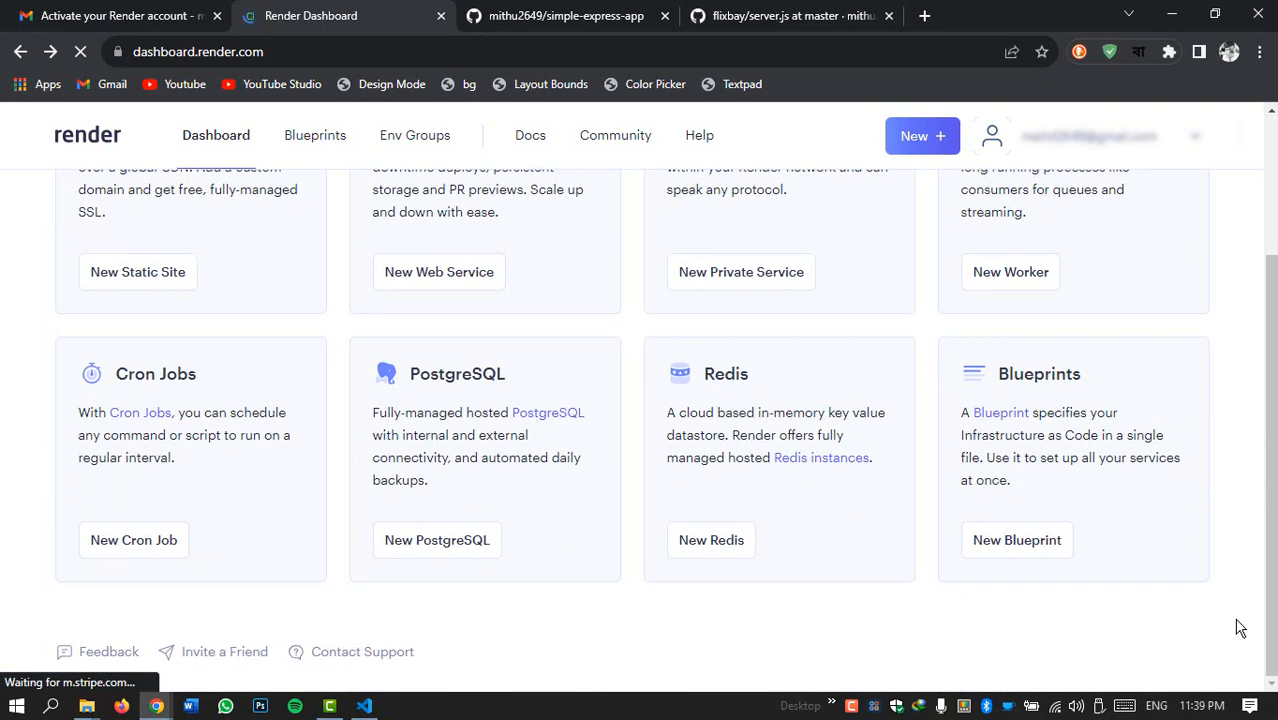
{"action": "scroll", "scroll_direction": "up", "scroll_amount": 3}
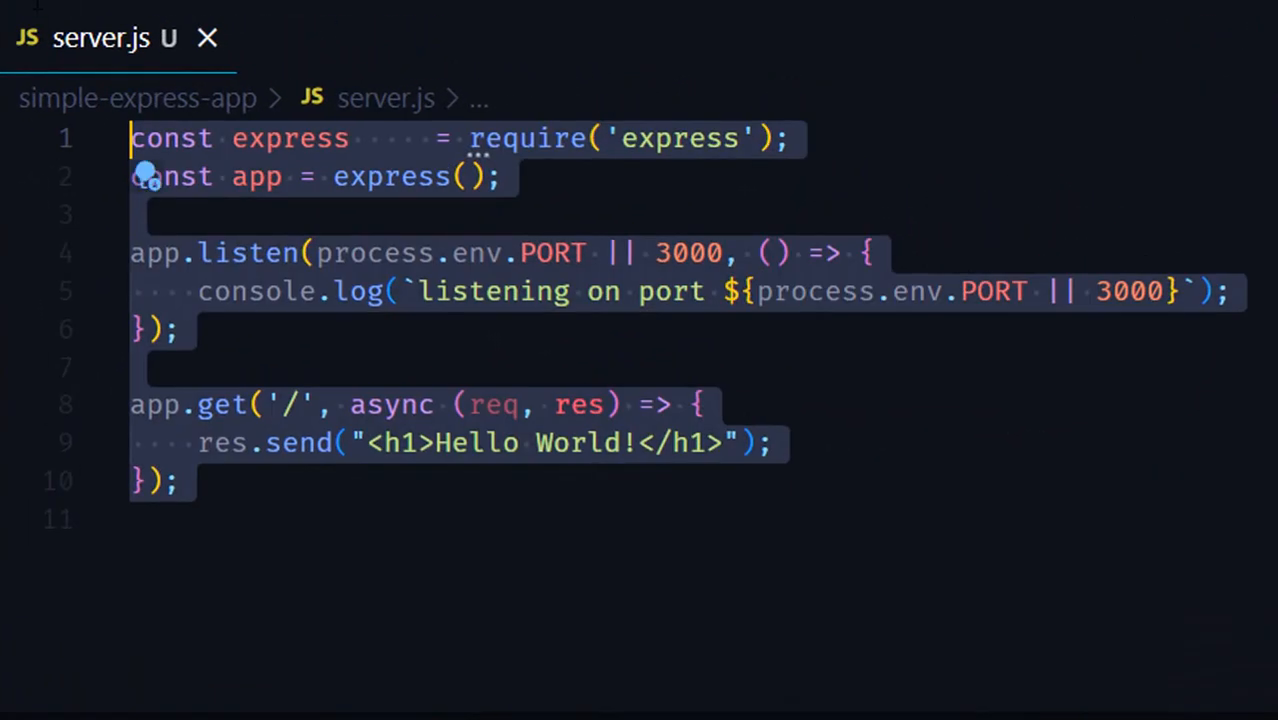
{"action": "left_click", "coordinate": [349, 404]}
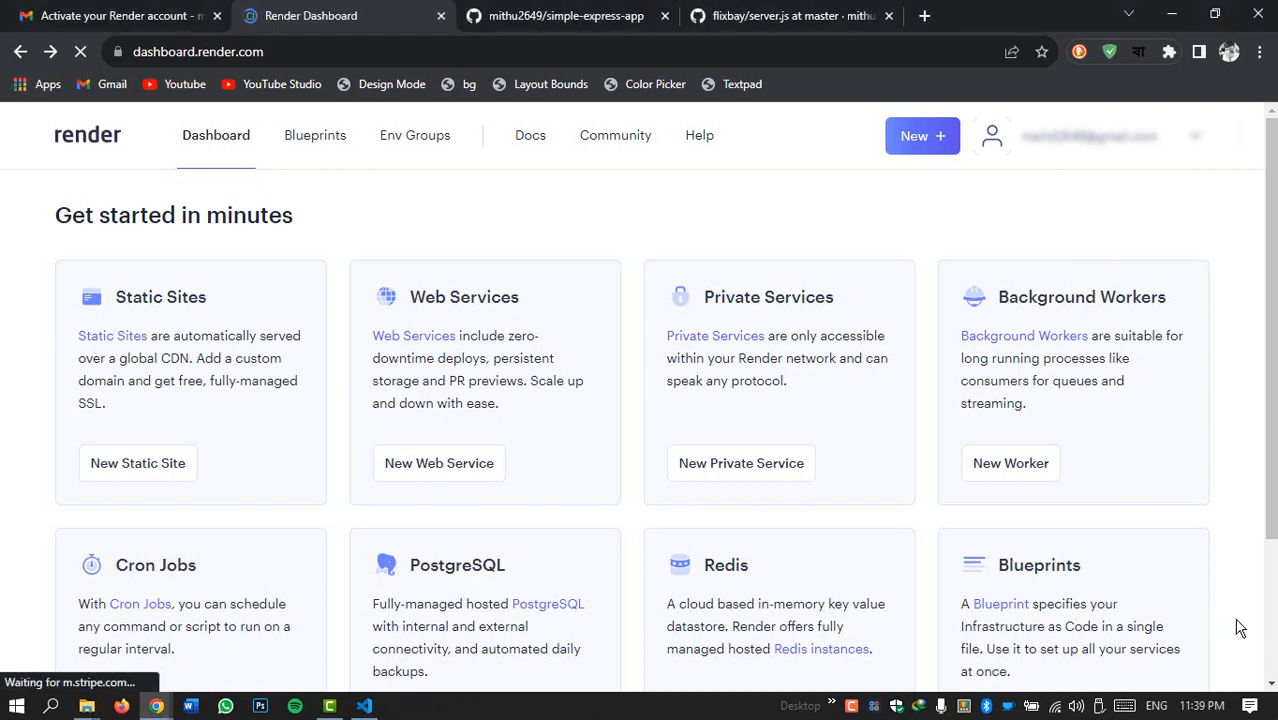
{"action": "left_click", "coordinate": [790, 16]}
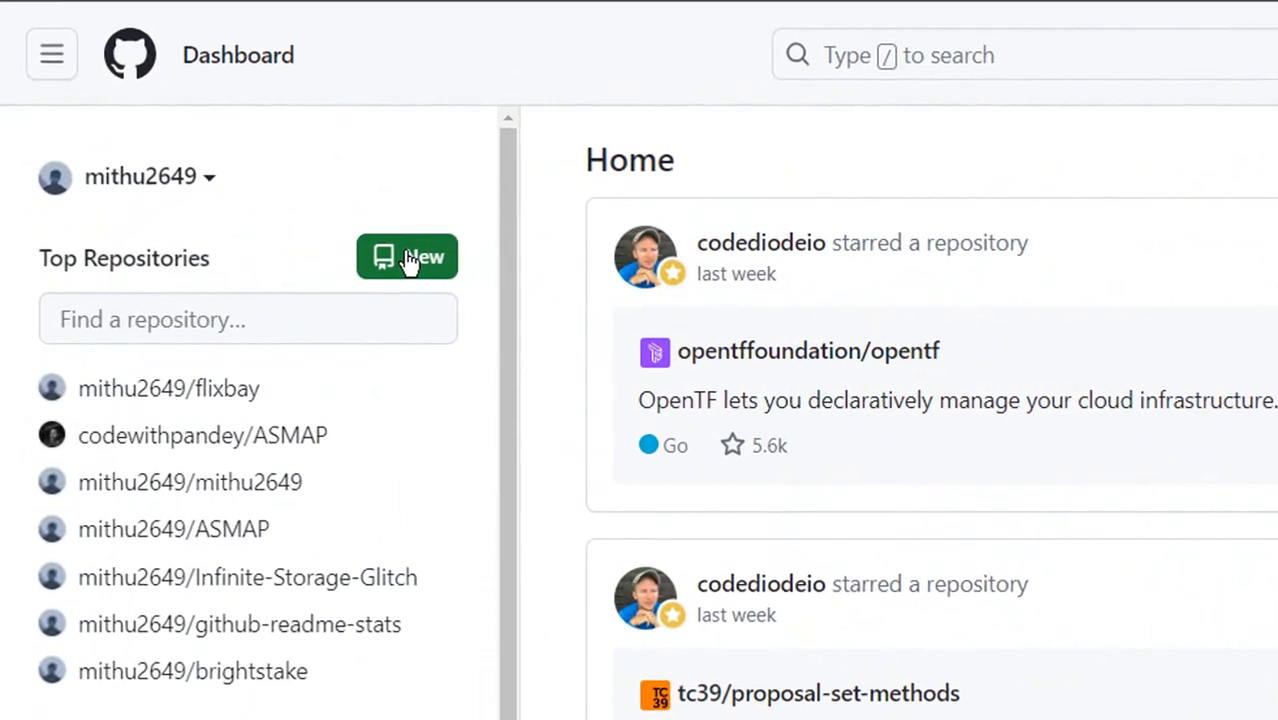
- Start a public repository named simple-express-app with a short Render-related description
{"action": "left_click", "coordinate": [407, 257]}
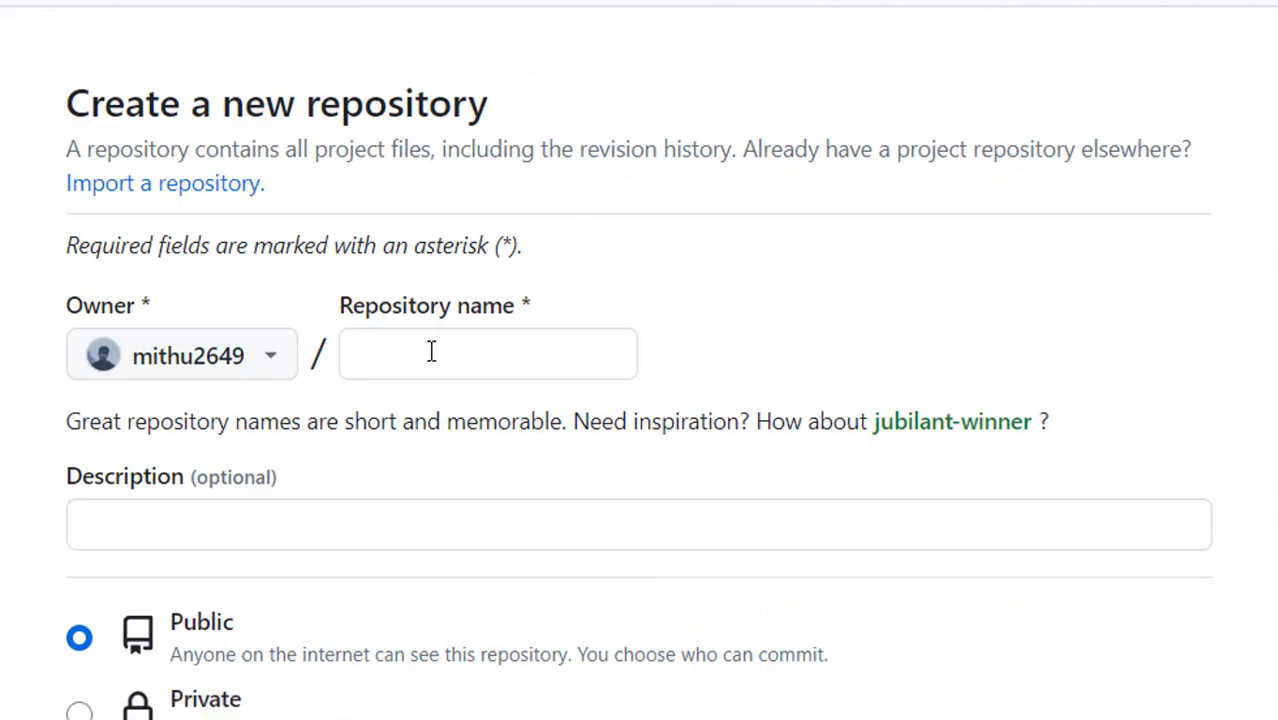
{"action": "type", "text": "simple-expre"}
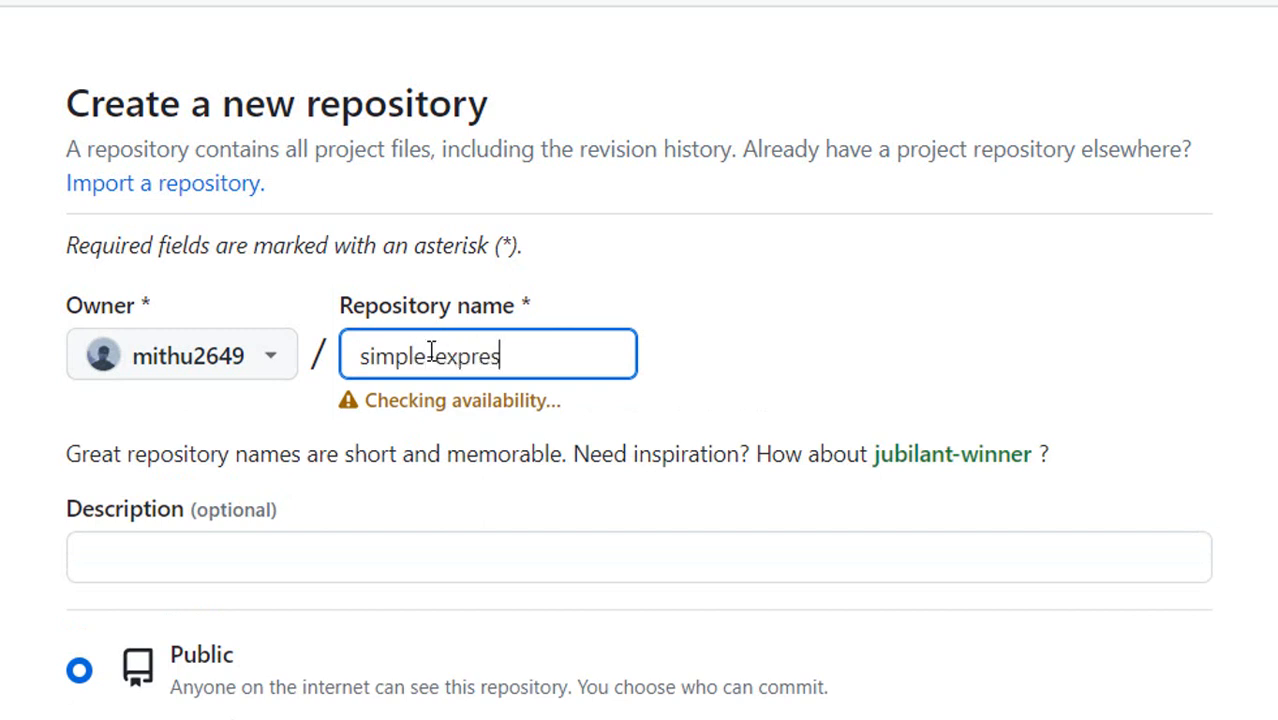
{"action": "type", "text": "s-app"}
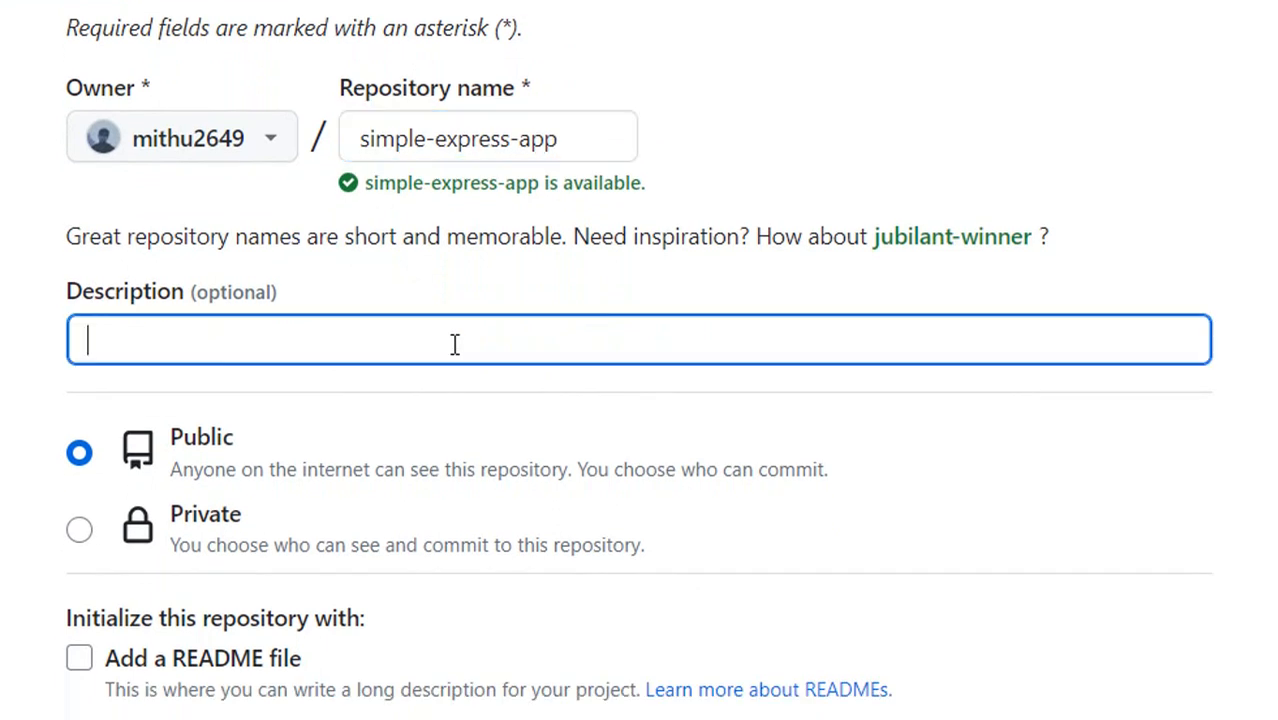
{"action": "type", "text": "Render"}
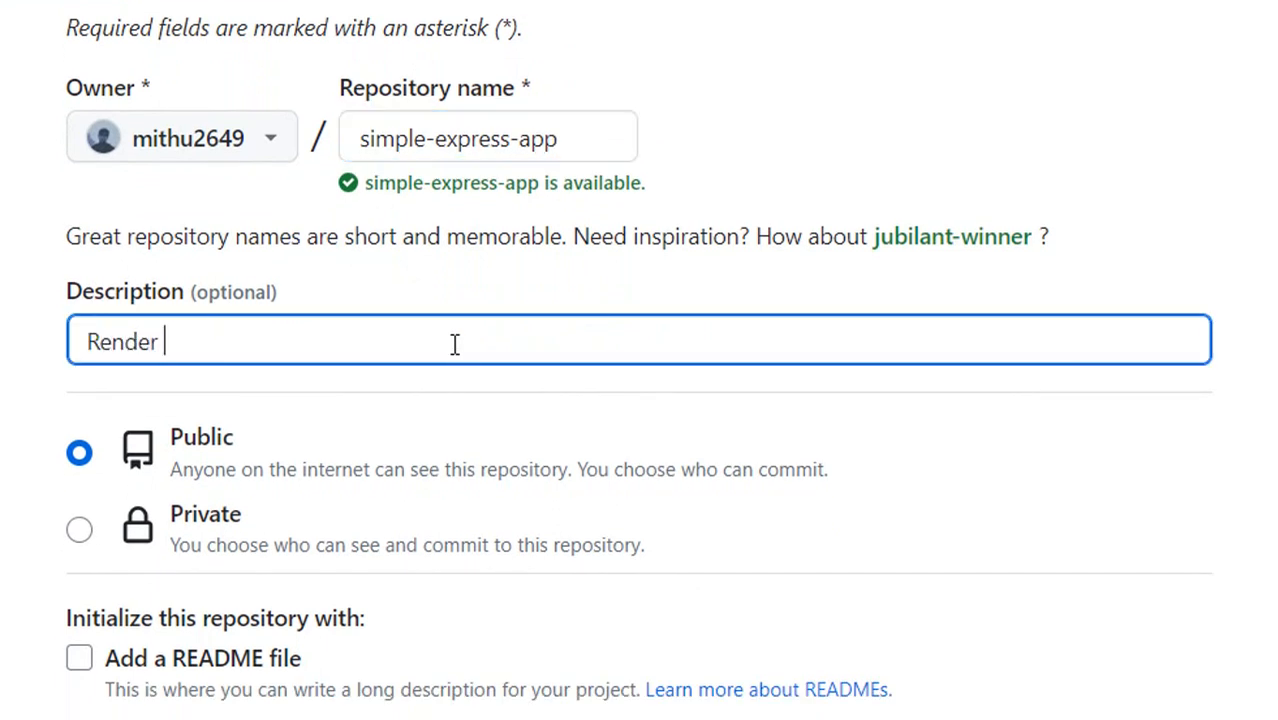
{"action": "scroll", "scroll_direction": "down", "scroll_amount": 3}
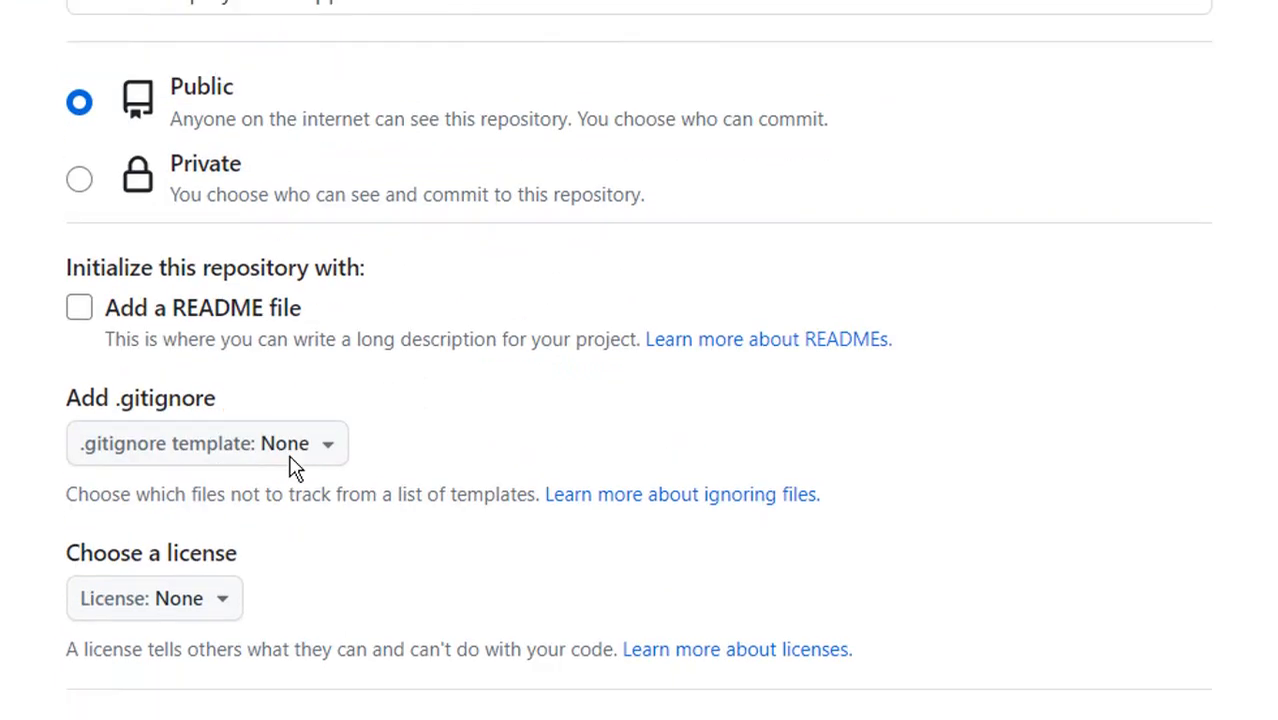
{"action": "scroll", "scroll_direction": "down", "scroll_amount": 3}
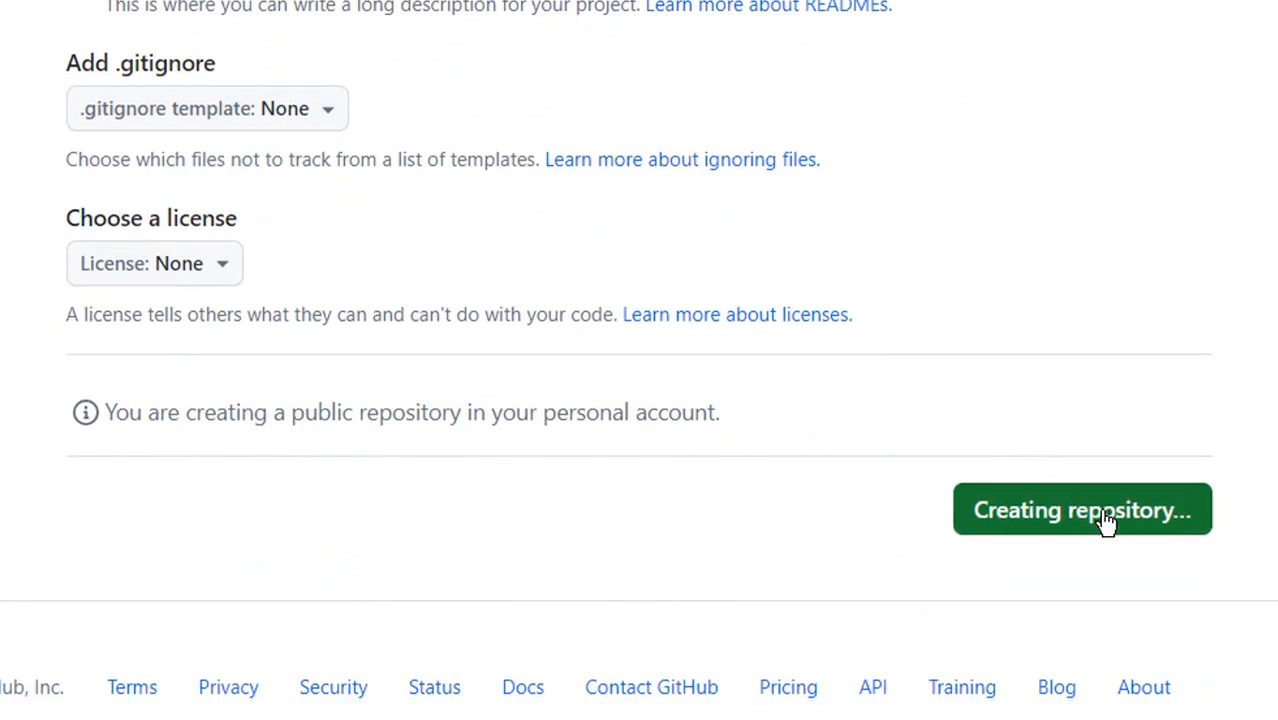
- Create the repository and copy its 'push an existing repository' commands
{"action": "left_click", "coordinate": [1082, 509]}
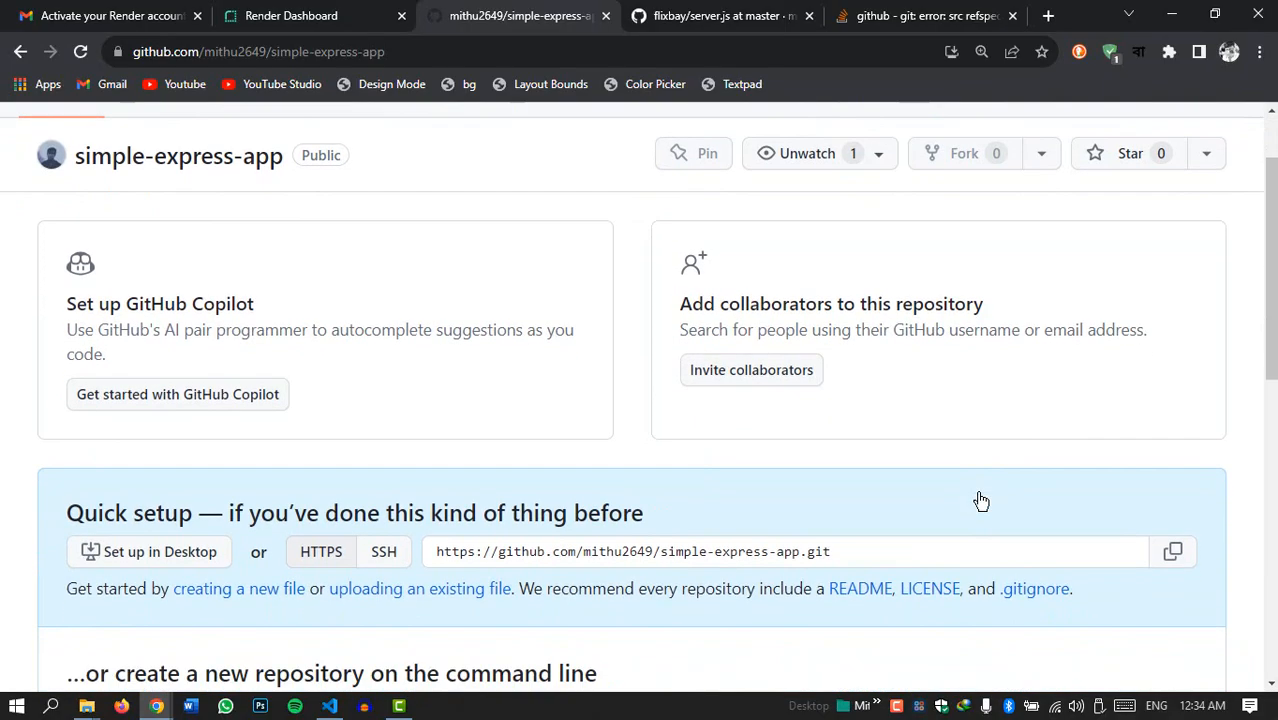
{"action": "scroll", "scroll_direction": "down", "scroll_amount": 3}
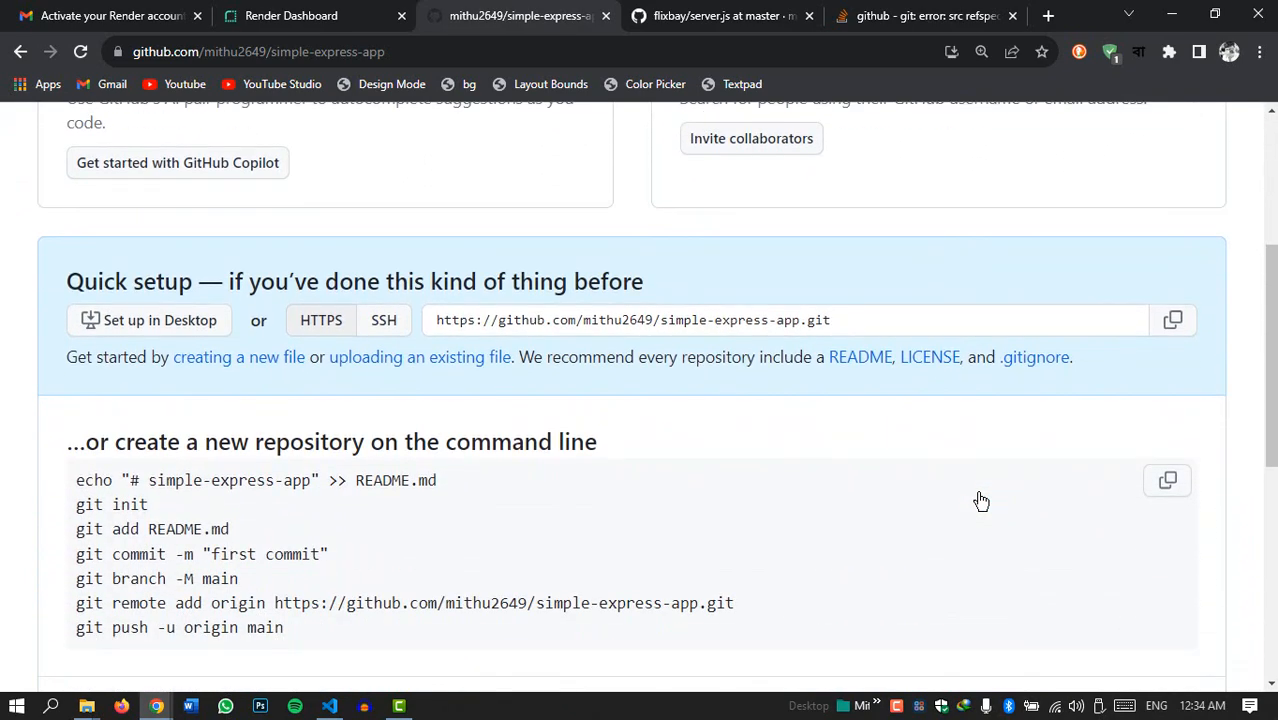
{"action": "mouse_move", "coordinate": [890, 498]}
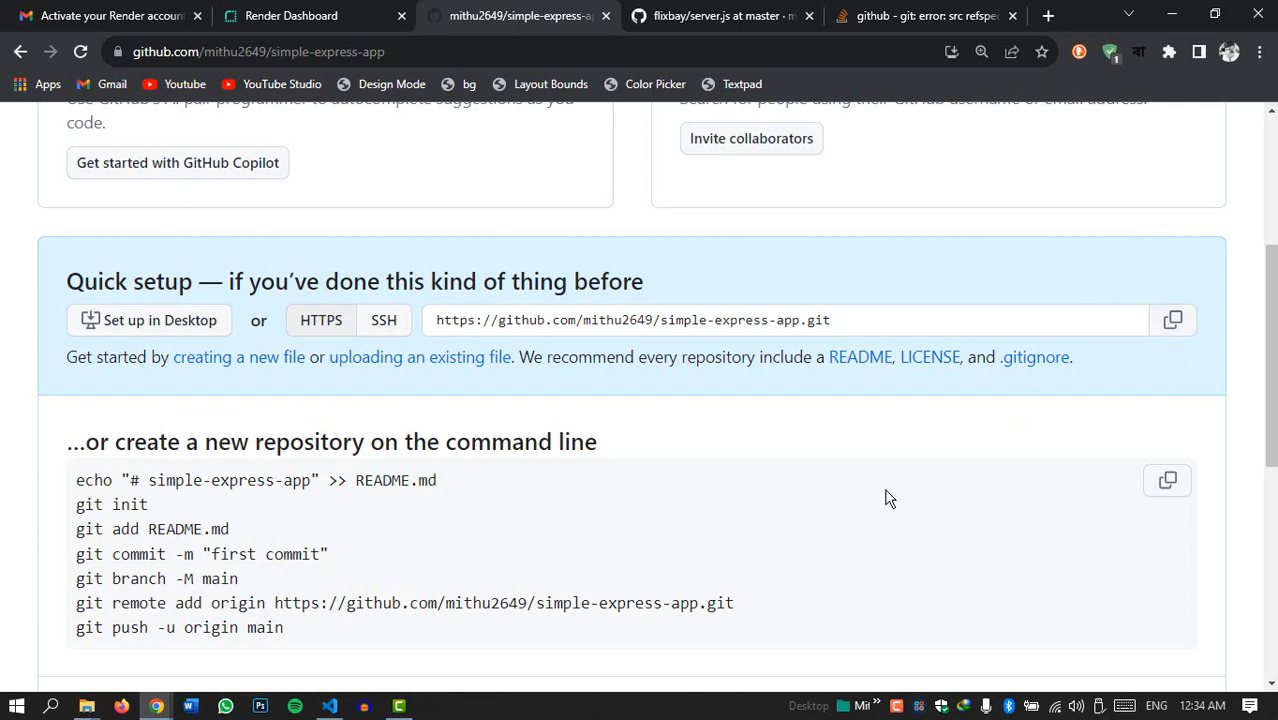
{"action": "scroll", "scroll_direction": "down", "scroll_amount": 3}
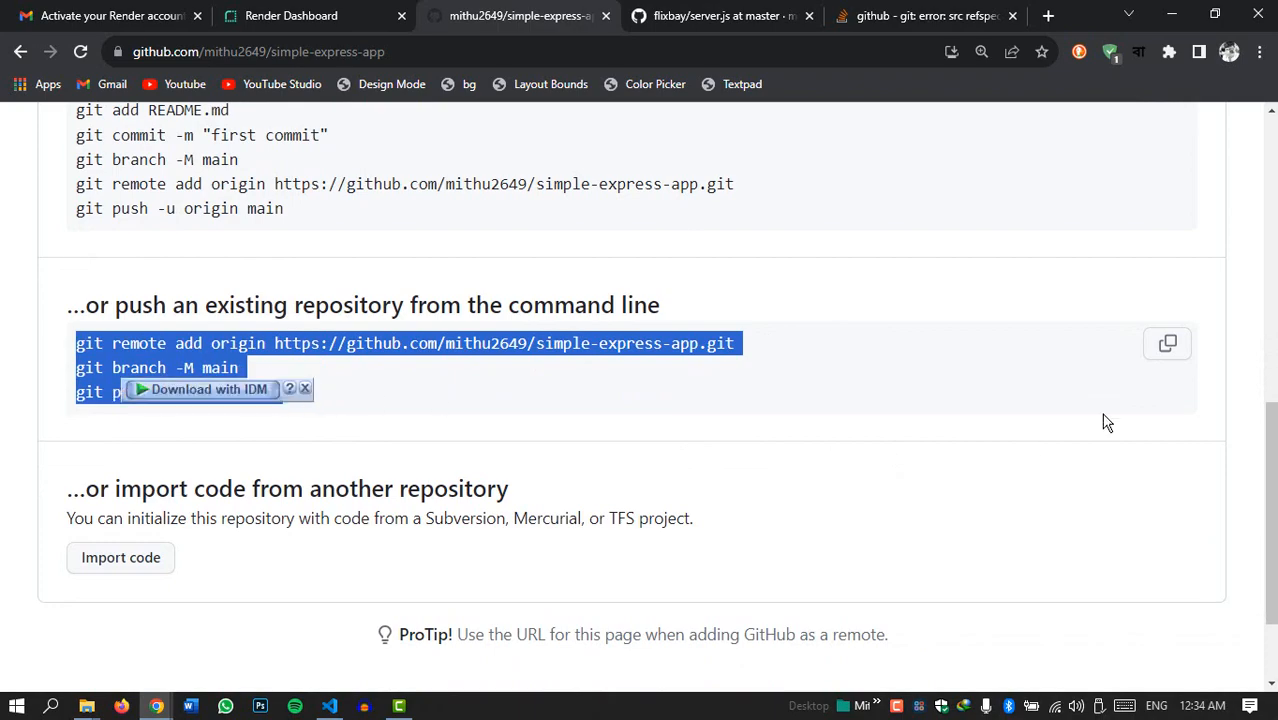
{"action": "left_click", "coordinate": [329, 706]}
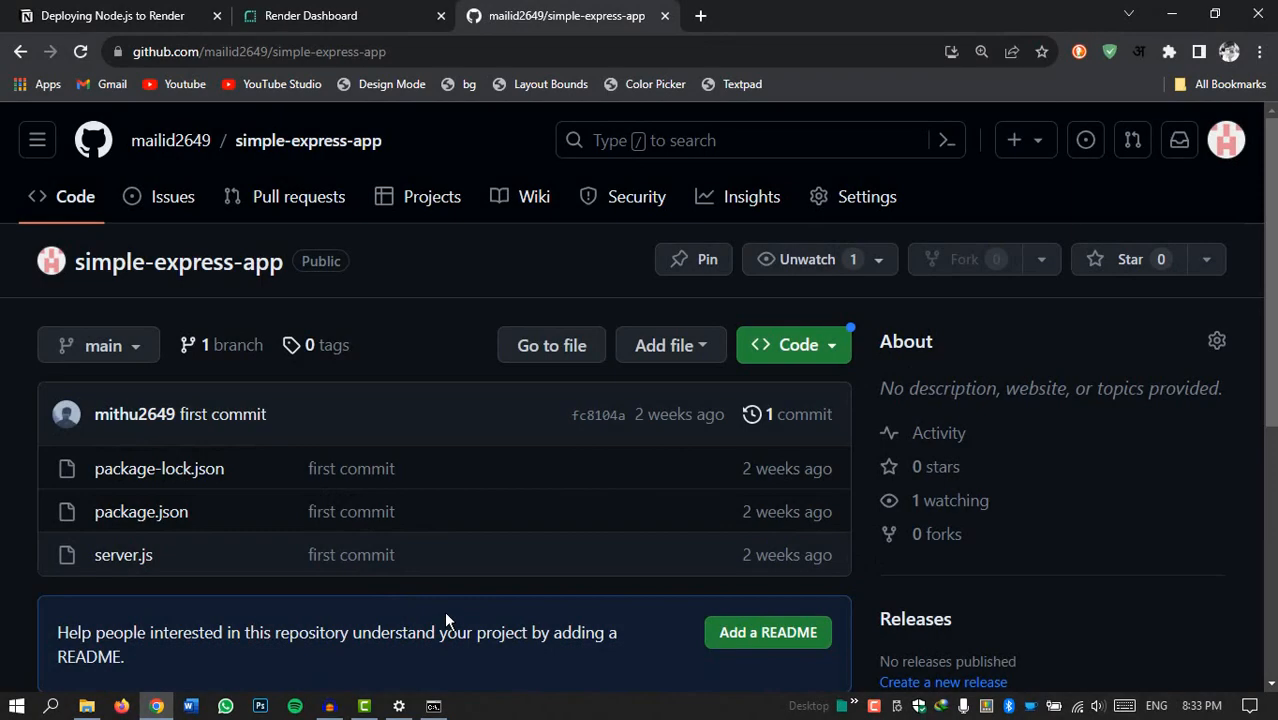
{"action": "mouse_move", "coordinate": [607, 630]}
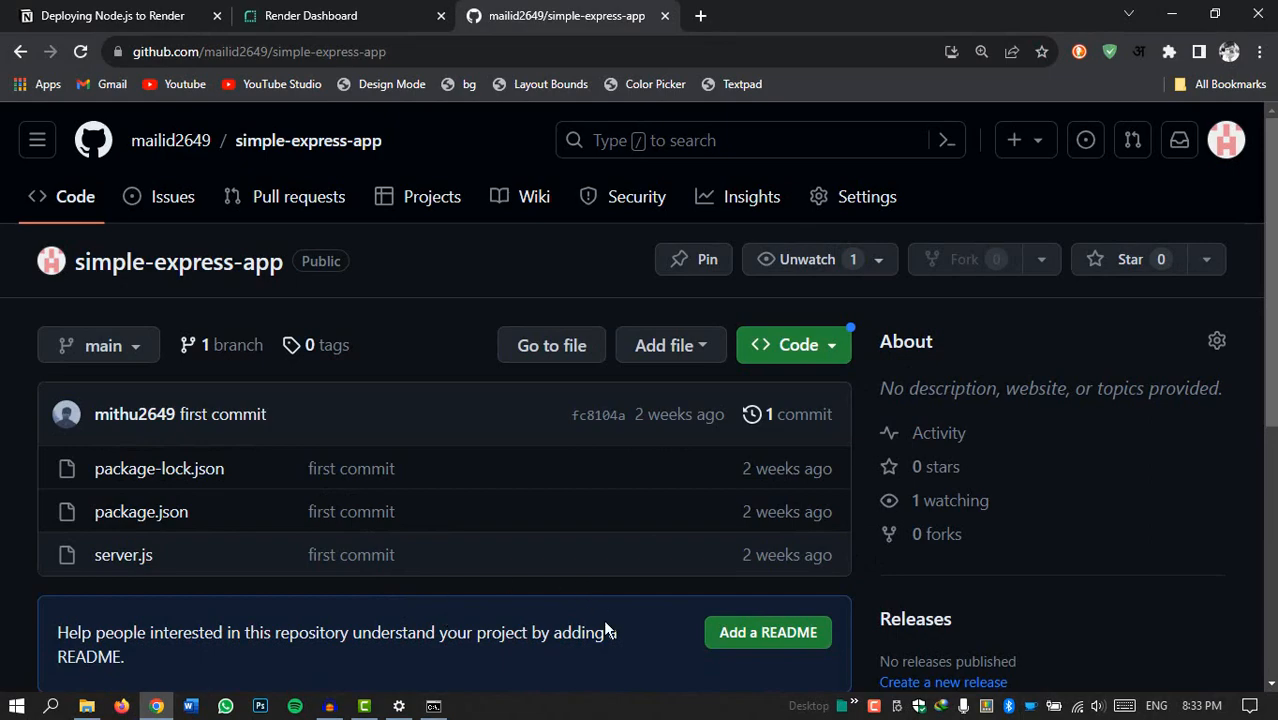
- From the Render dashboard's New + menu, choose Web Service
{"action": "left_click", "coordinate": [310, 15]}
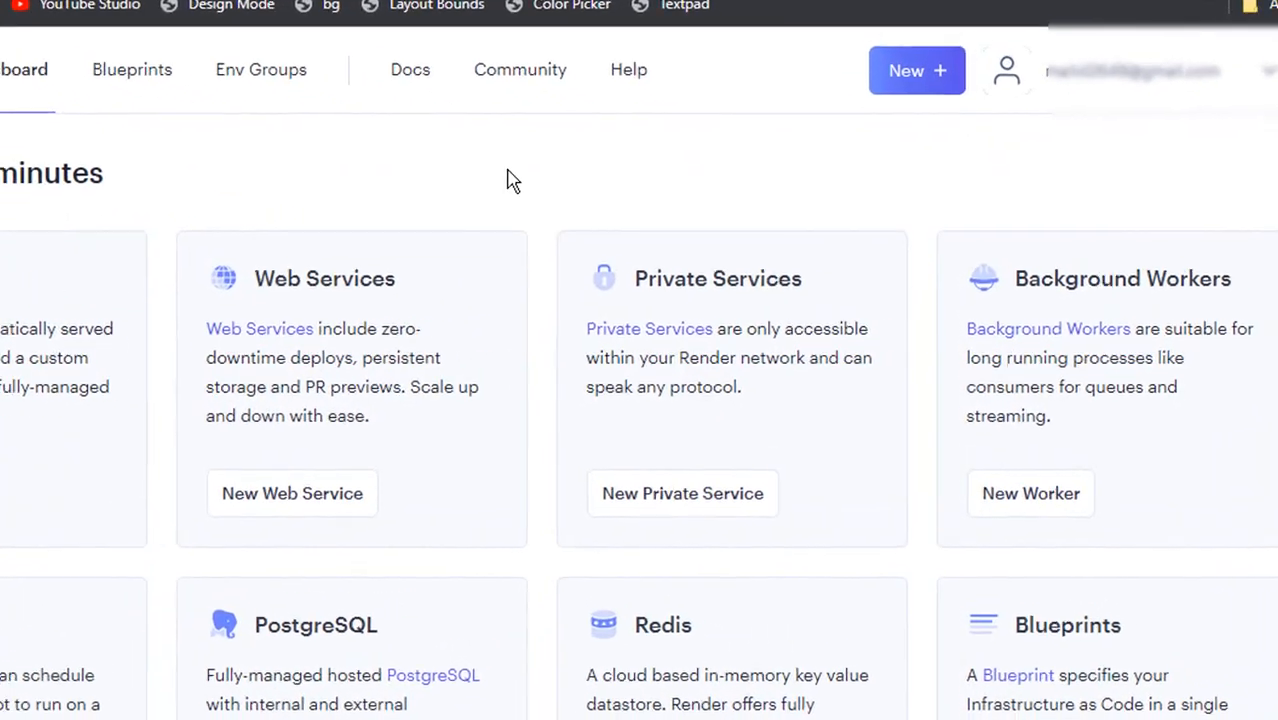
{"action": "left_click", "coordinate": [916, 70]}
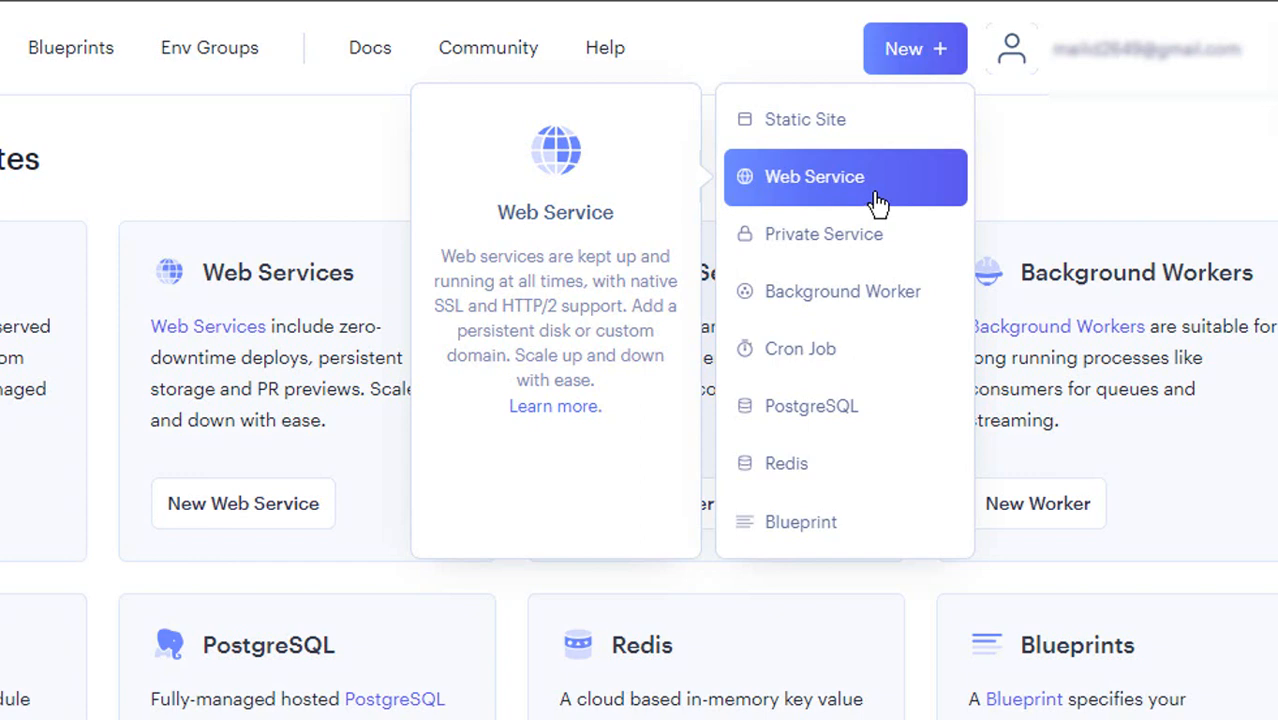
{"action": "mouse_move", "coordinate": [867, 198]}
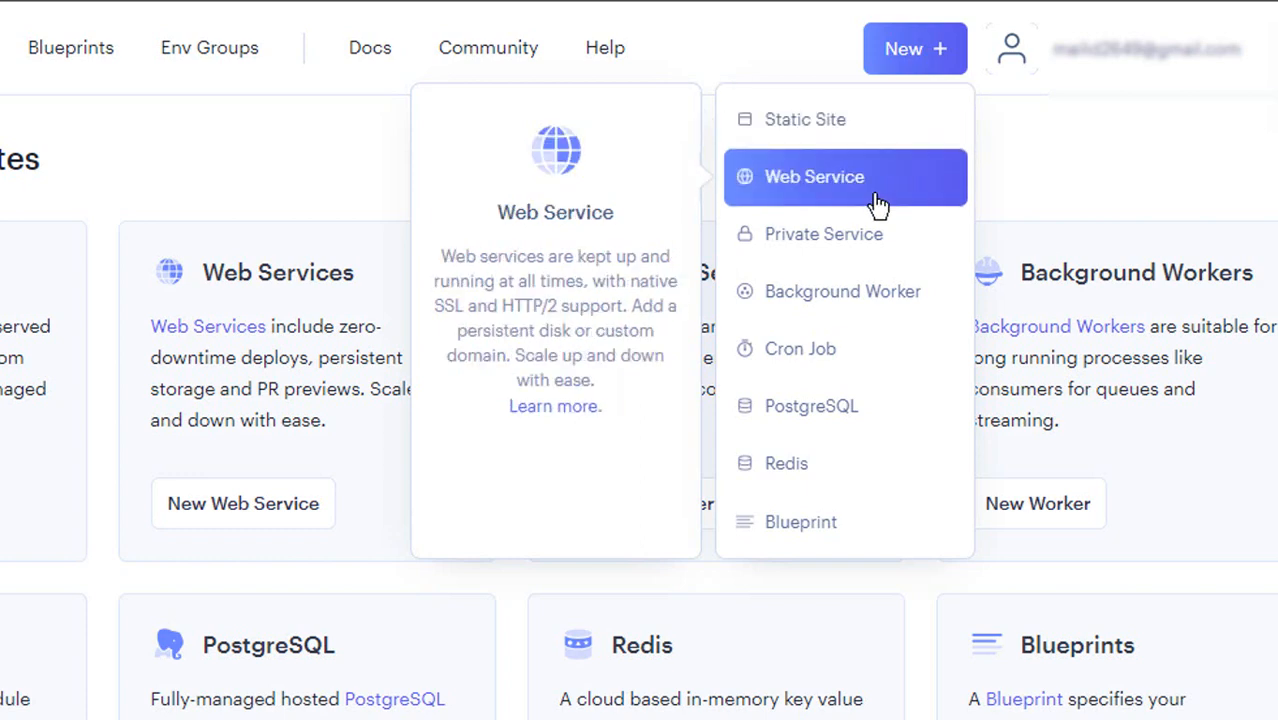
{"action": "mouse_move", "coordinate": [895, 178]}
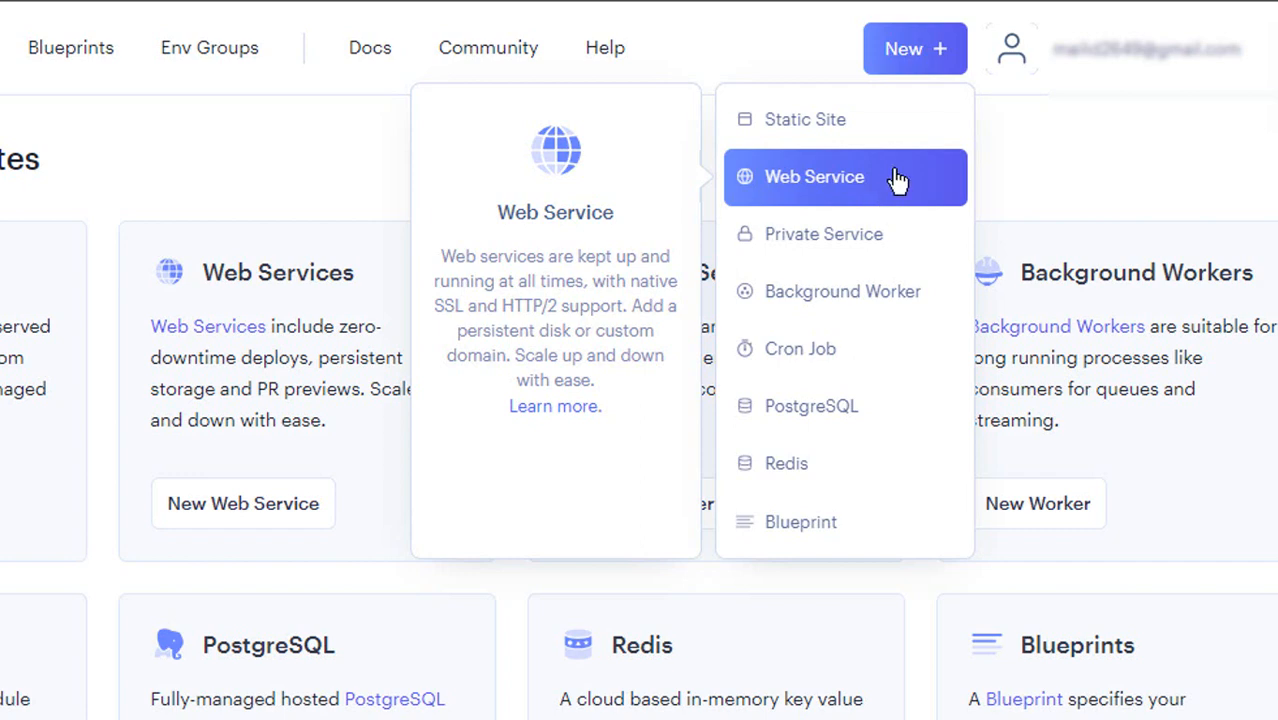
{"action": "left_click", "coordinate": [814, 177]}
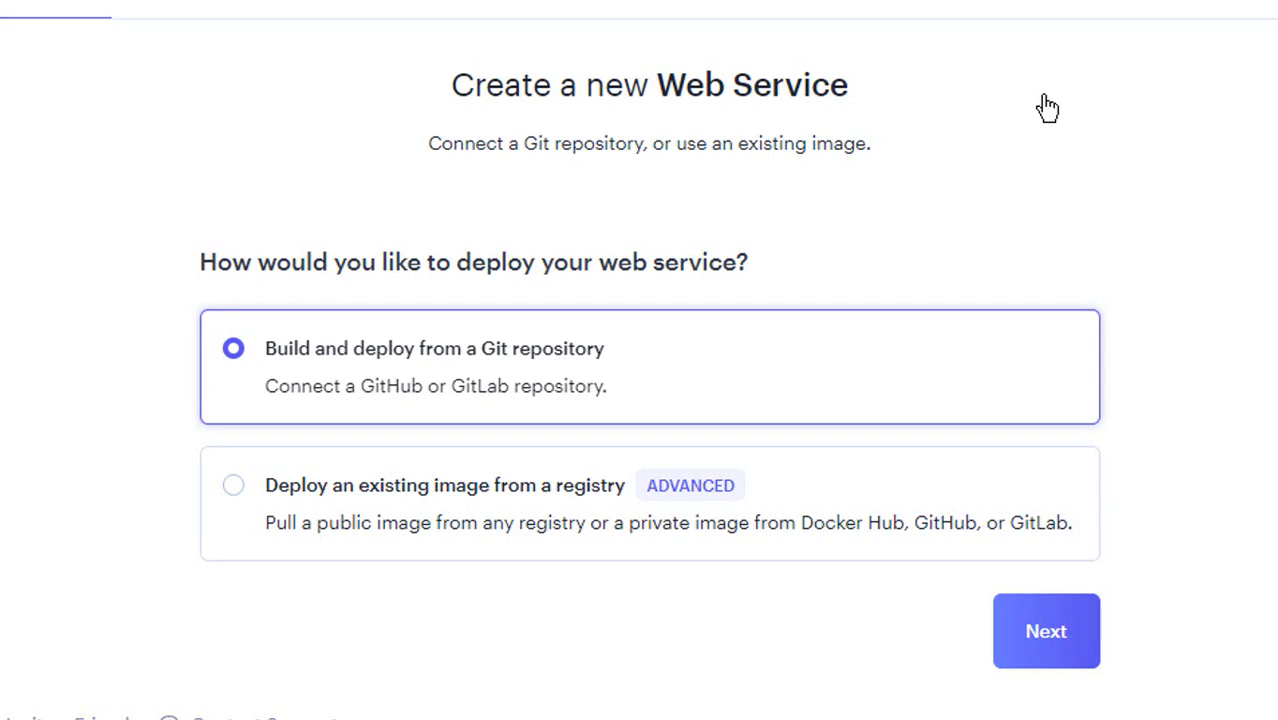
{"action": "mouse_move", "coordinate": [470, 400]}
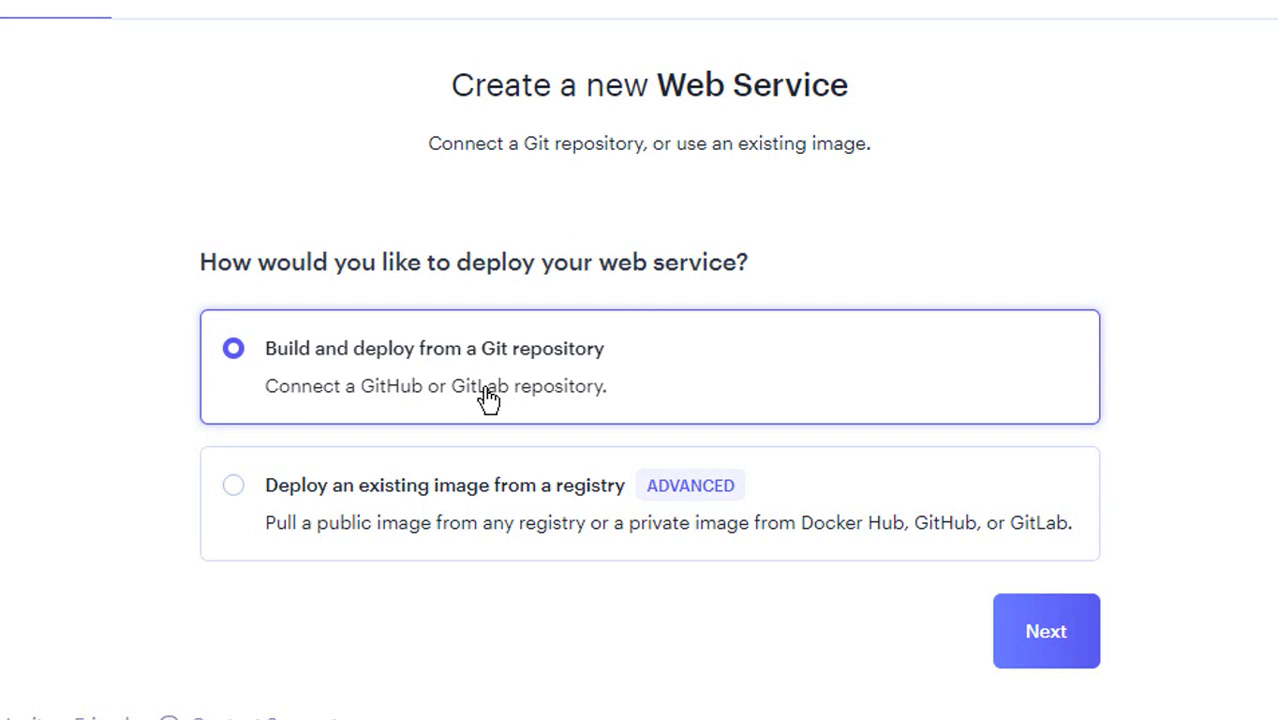
- Choose Git repository deployment and install Render on GitHub for all repositories
{"action": "left_click", "coordinate": [1046, 630]}
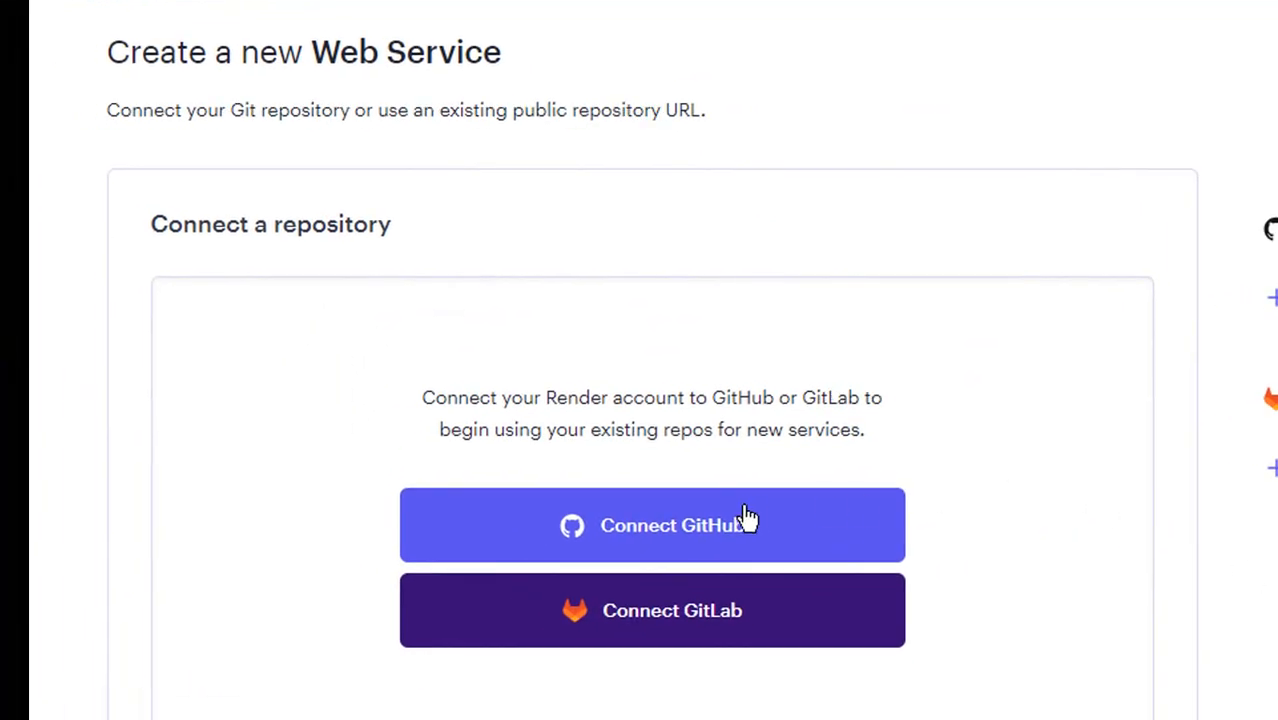
{"action": "left_click", "coordinate": [651, 525]}
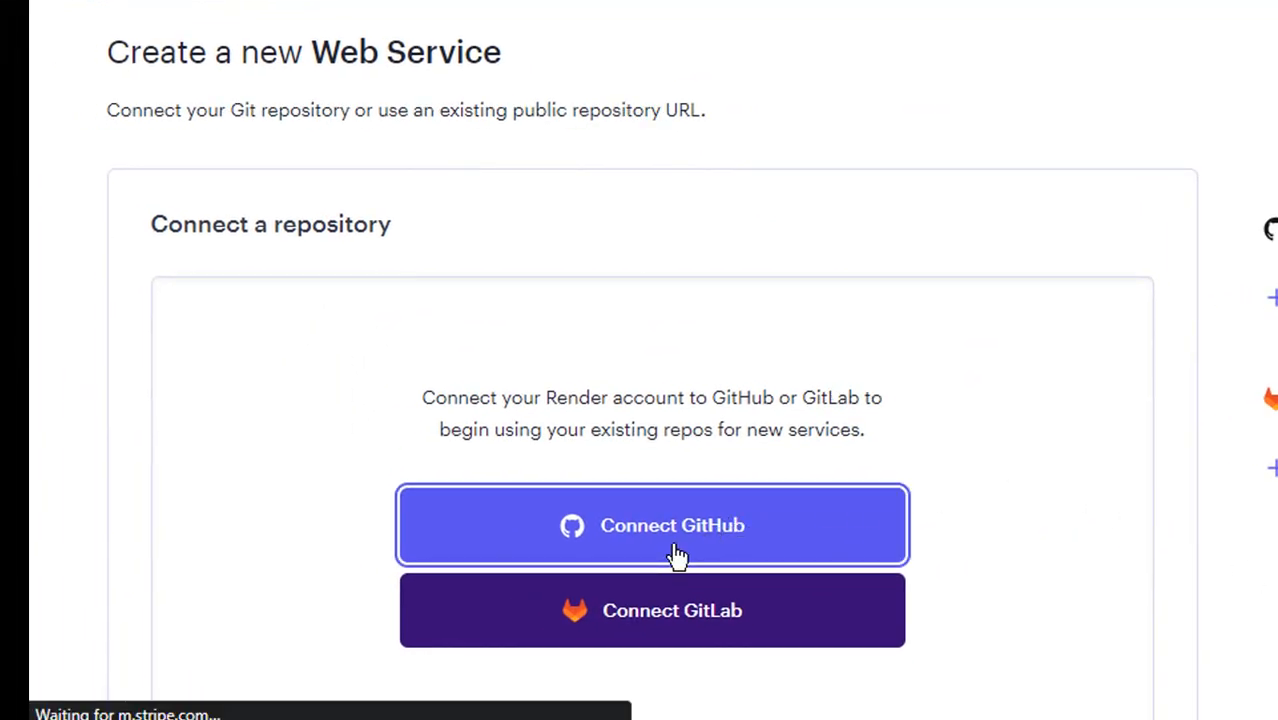
{"action": "left_click", "coordinate": [651, 525]}
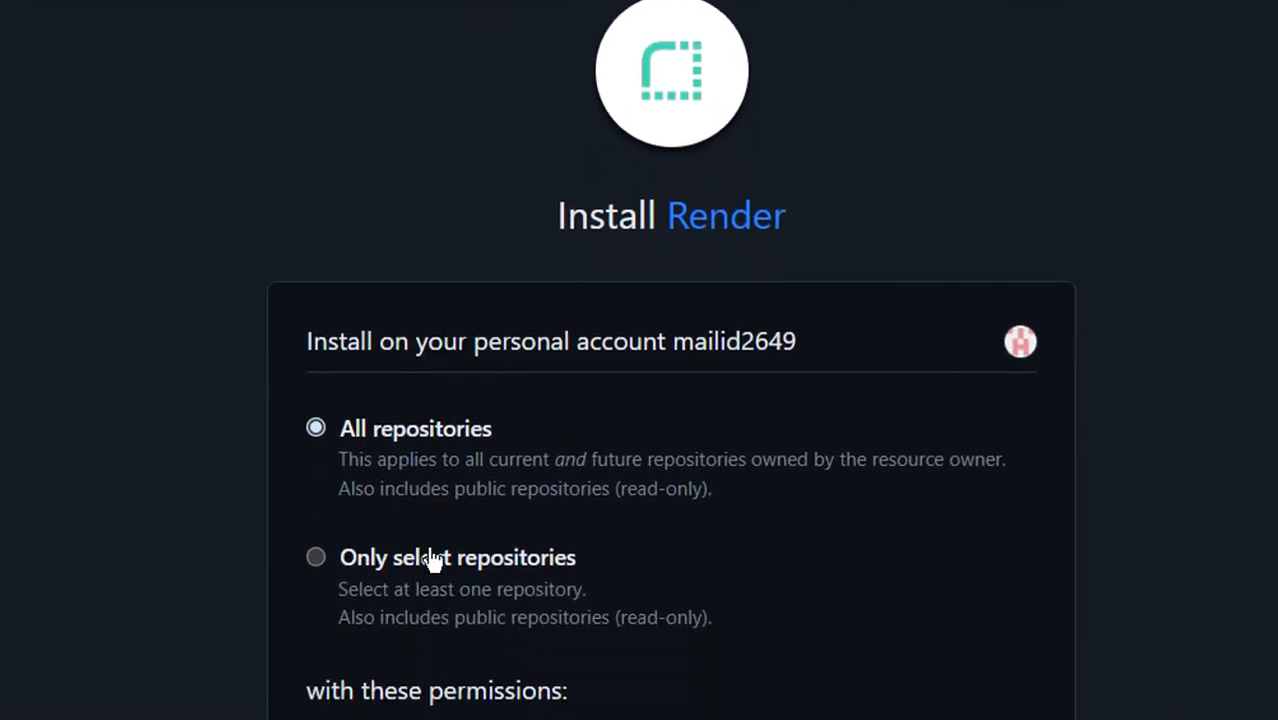
{"action": "scroll", "scroll_direction": "down", "scroll_amount": 3}
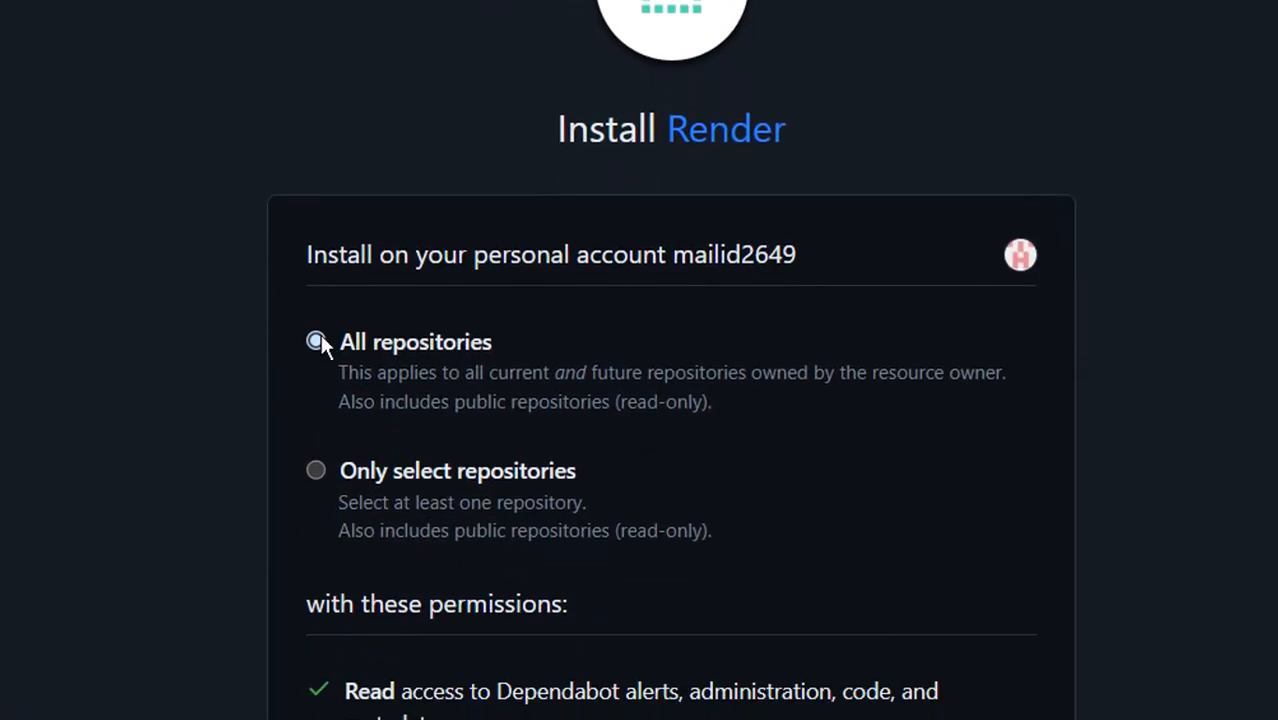
{"action": "left_click", "coordinate": [392, 545]}
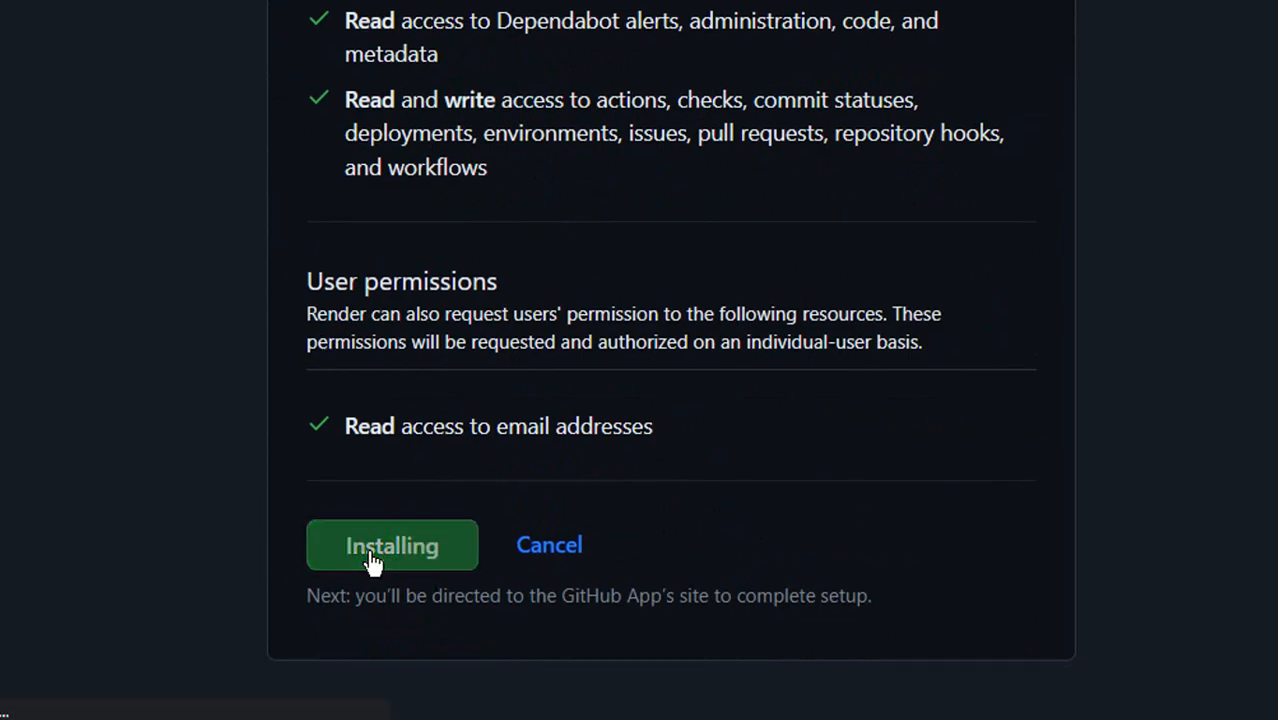
{"action": "left_click", "coordinate": [392, 545]}
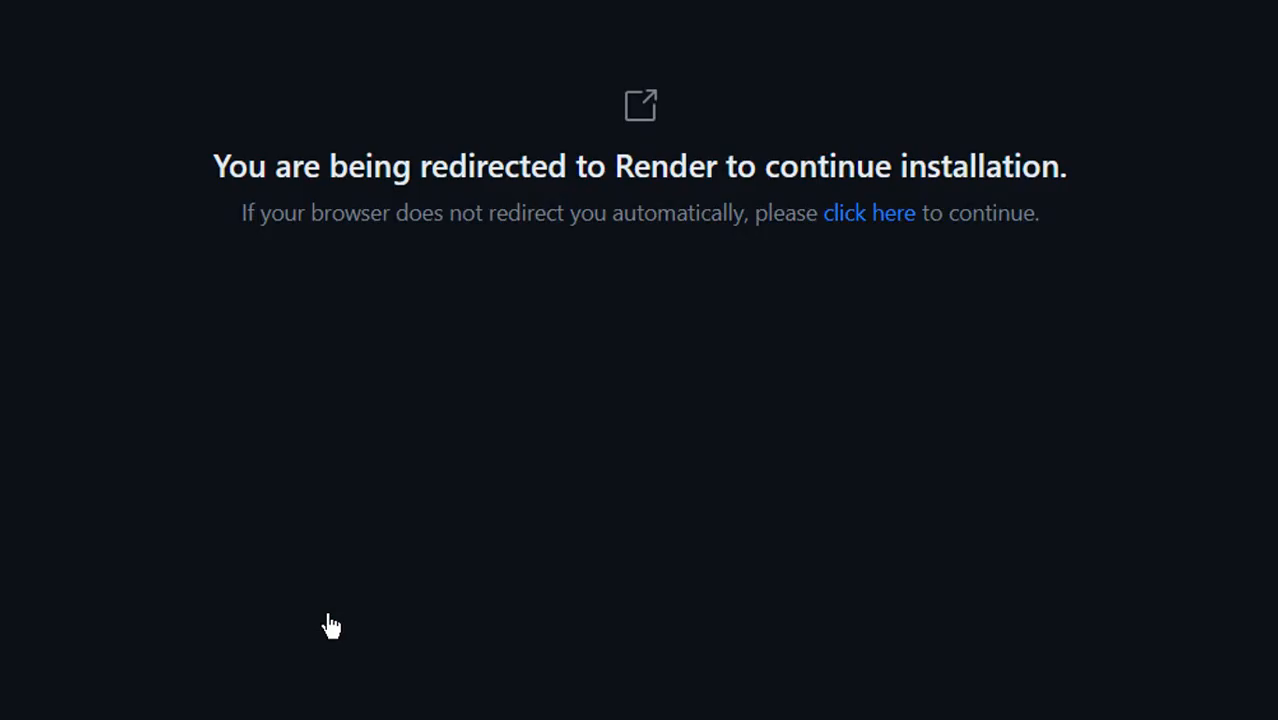
{"action": "left_click", "coordinate": [868, 212]}
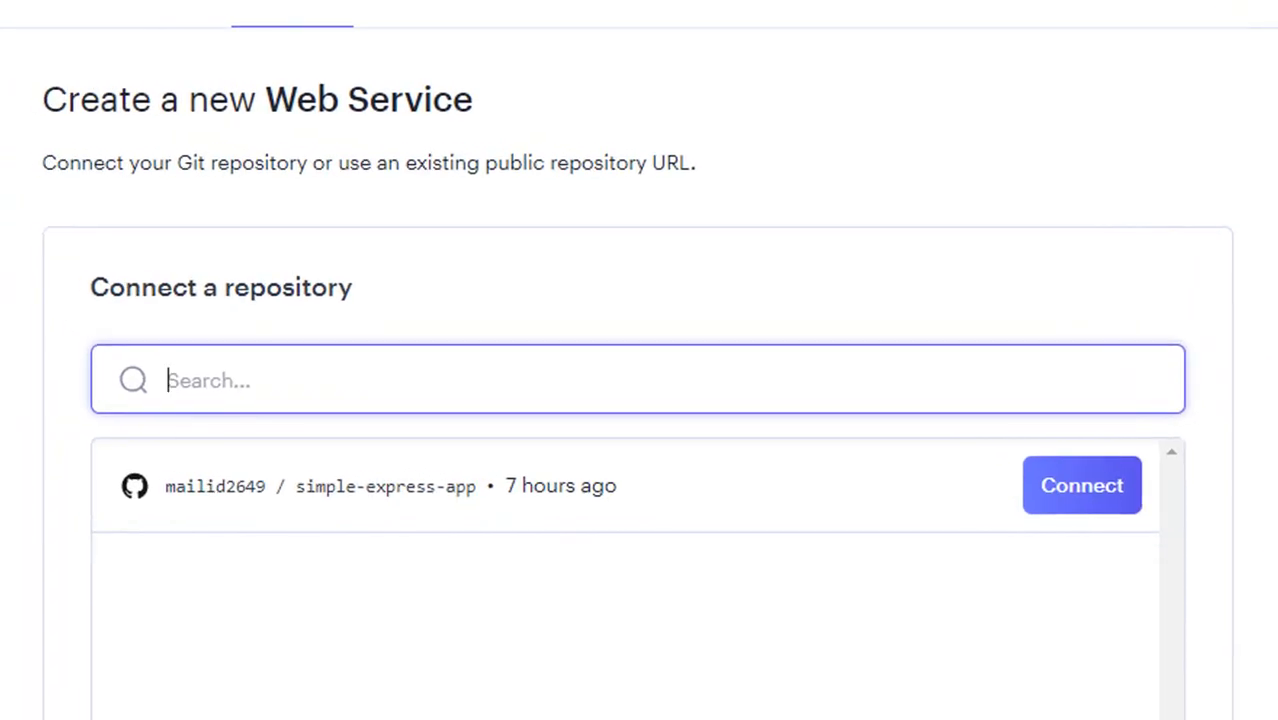
{"action": "mouse_move", "coordinate": [389, 550]}
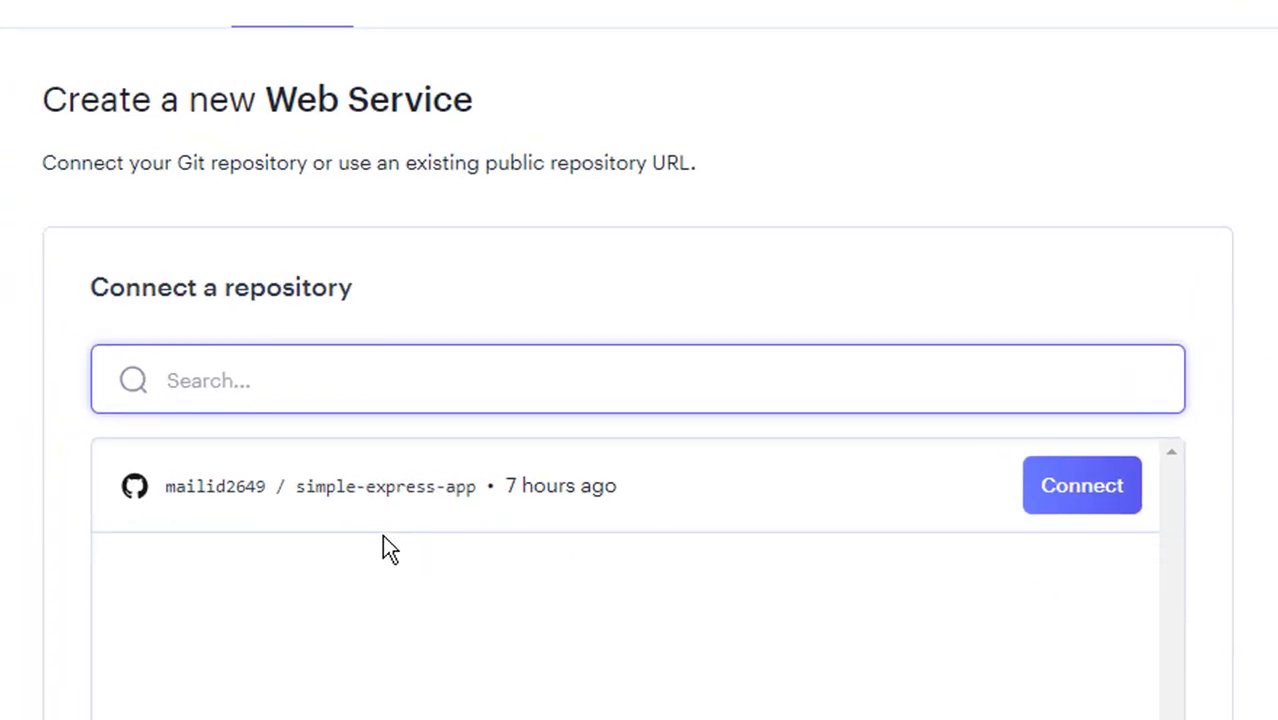
{"action": "mouse_move", "coordinate": [480, 487]}
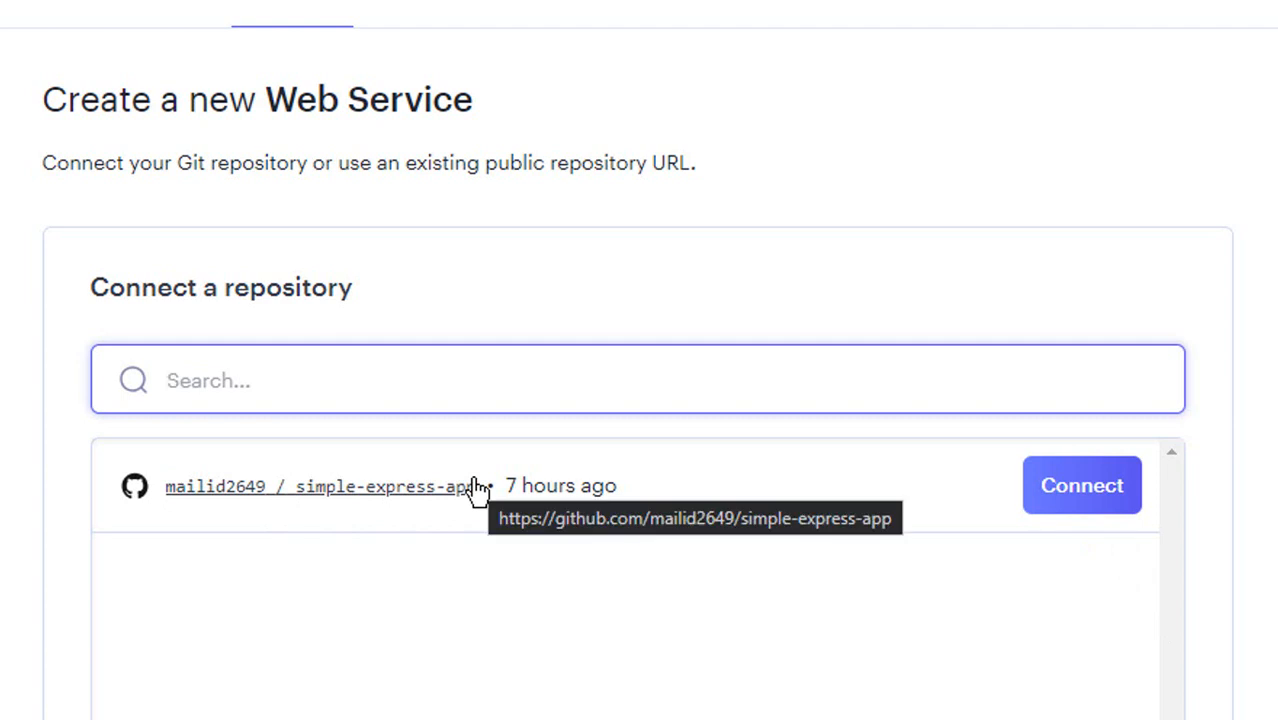
{"action": "mouse_move", "coordinate": [1049, 512]}
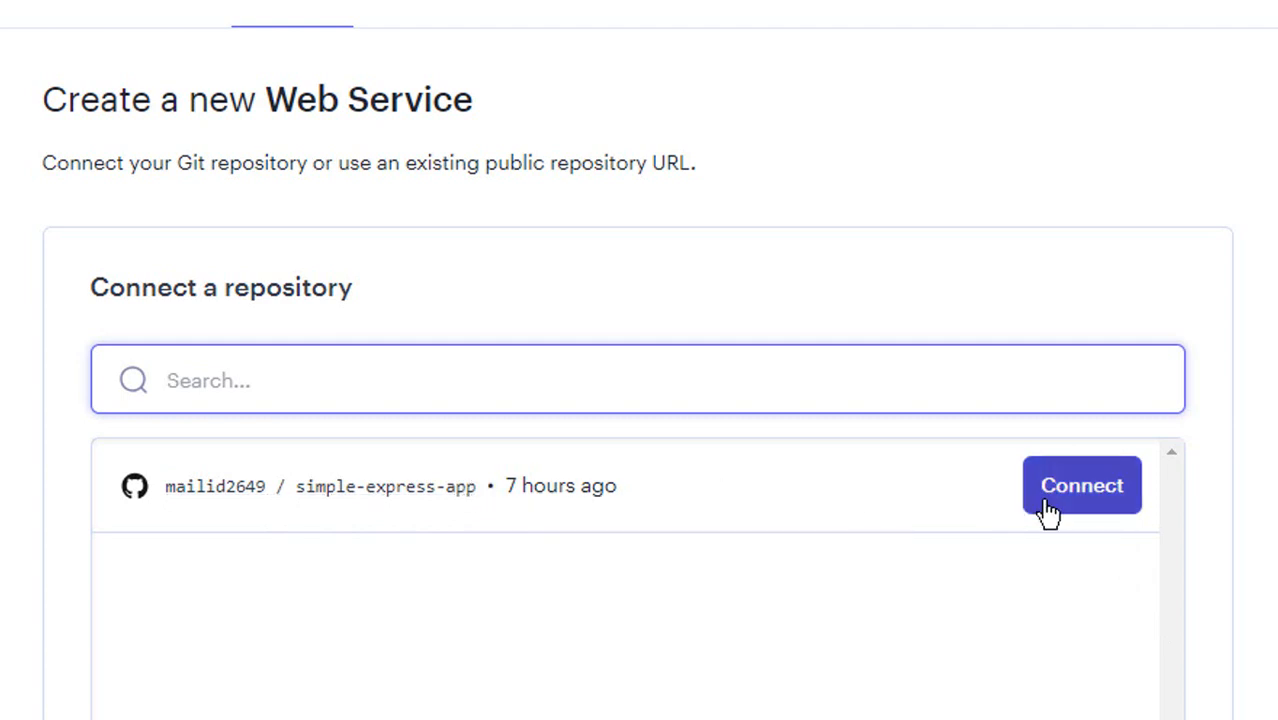
- Connect the simple-express-app repository from the repository list
{"action": "left_click", "coordinate": [1081, 485]}
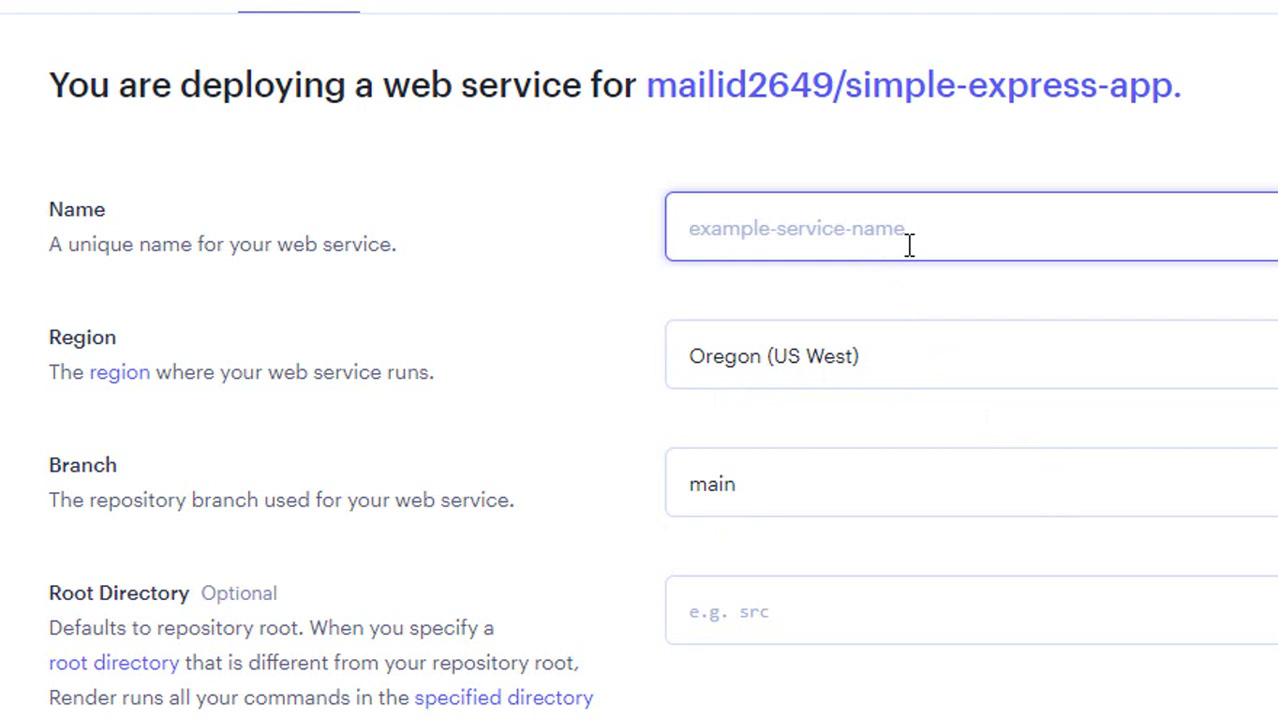
{"action": "type", "text": "simple"}
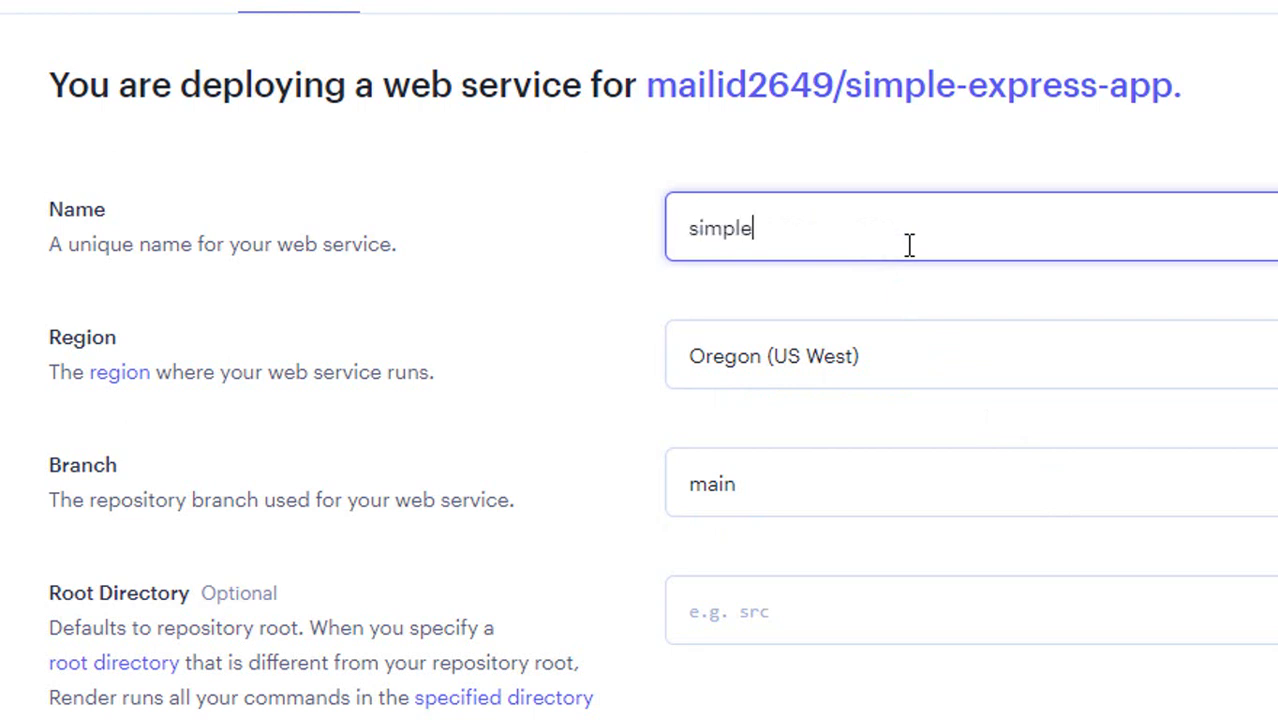
{"action": "type", "text": "-express"}
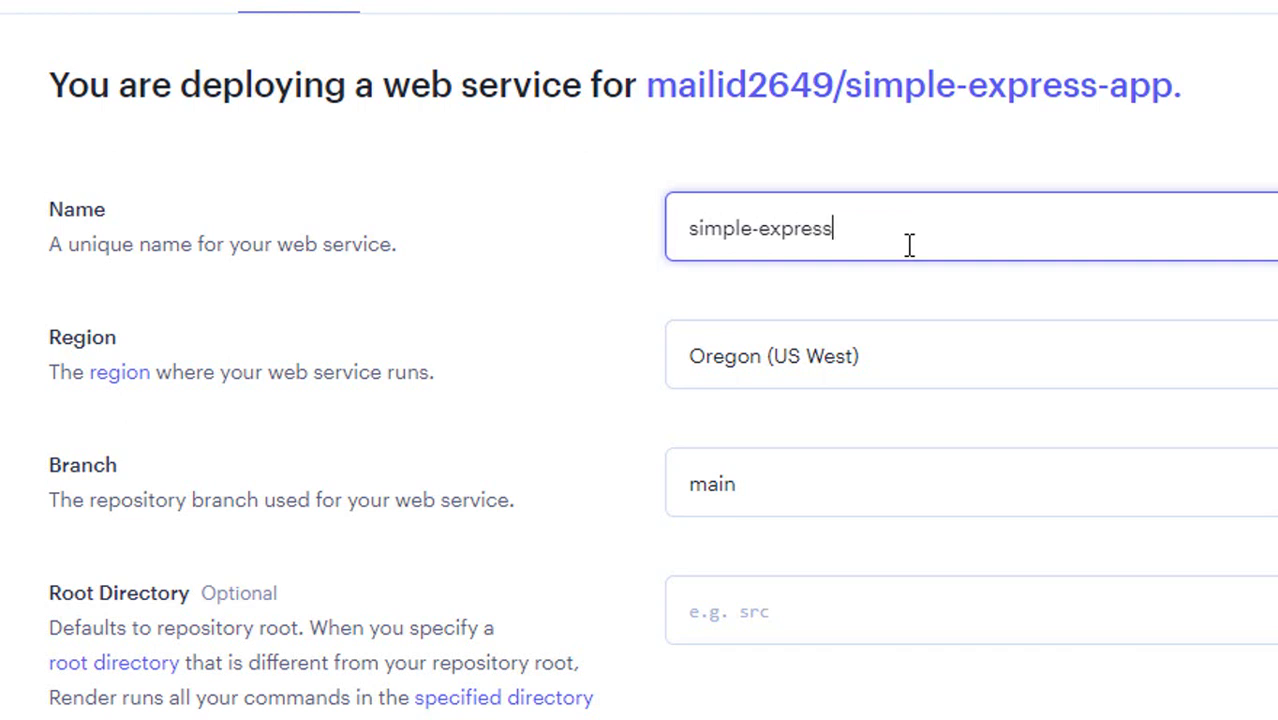
{"action": "mouse_move", "coordinate": [1190, 315]}
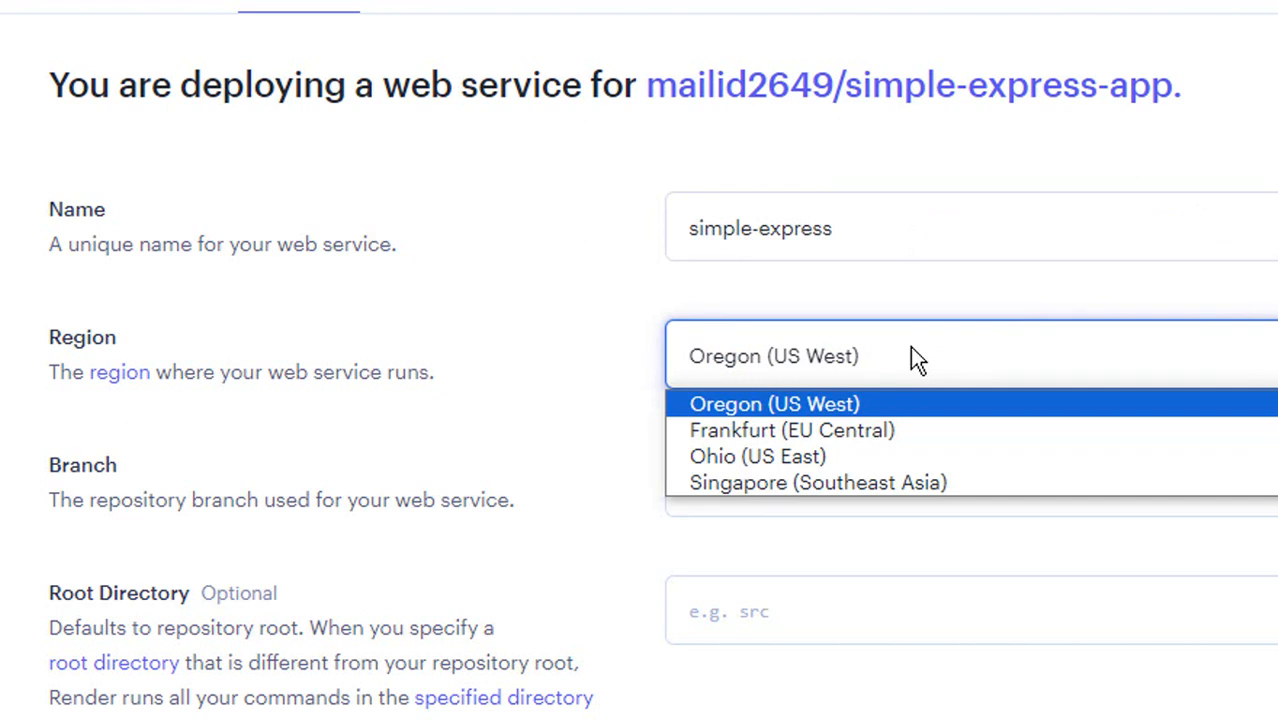
{"action": "left_click", "coordinate": [817, 482]}
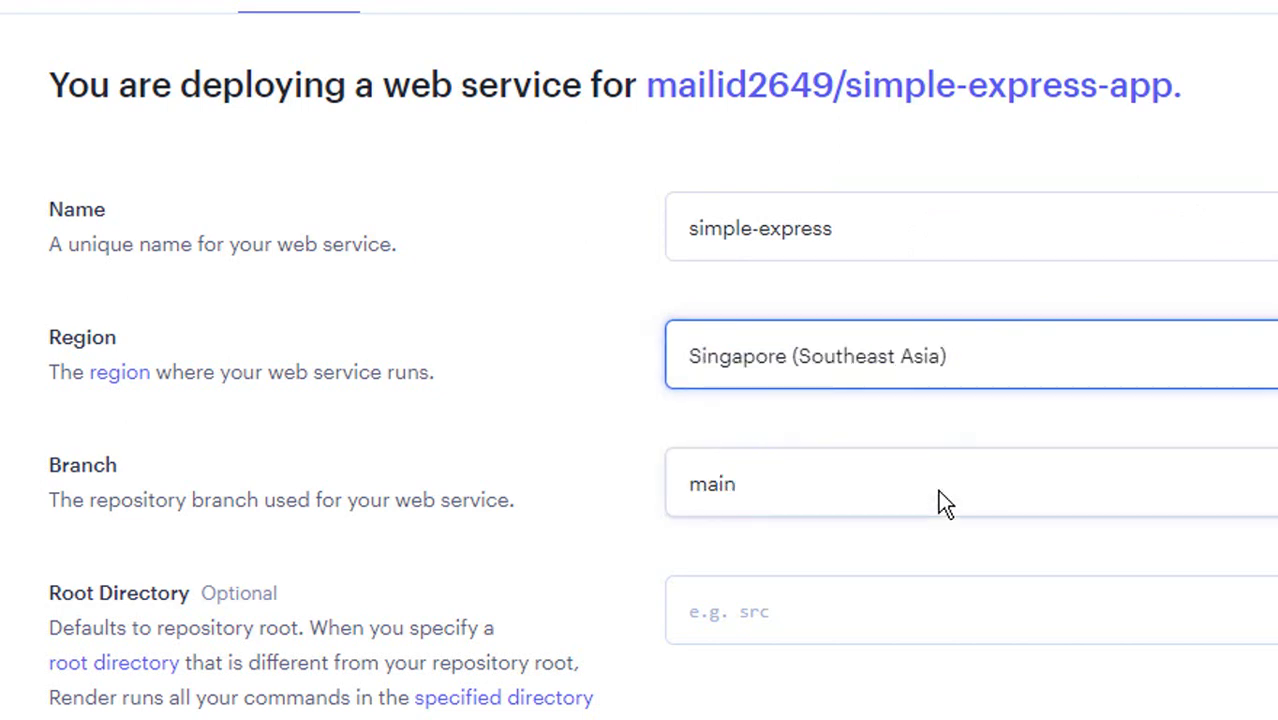
{"action": "scroll", "scroll_direction": "down", "scroll_amount": 3}
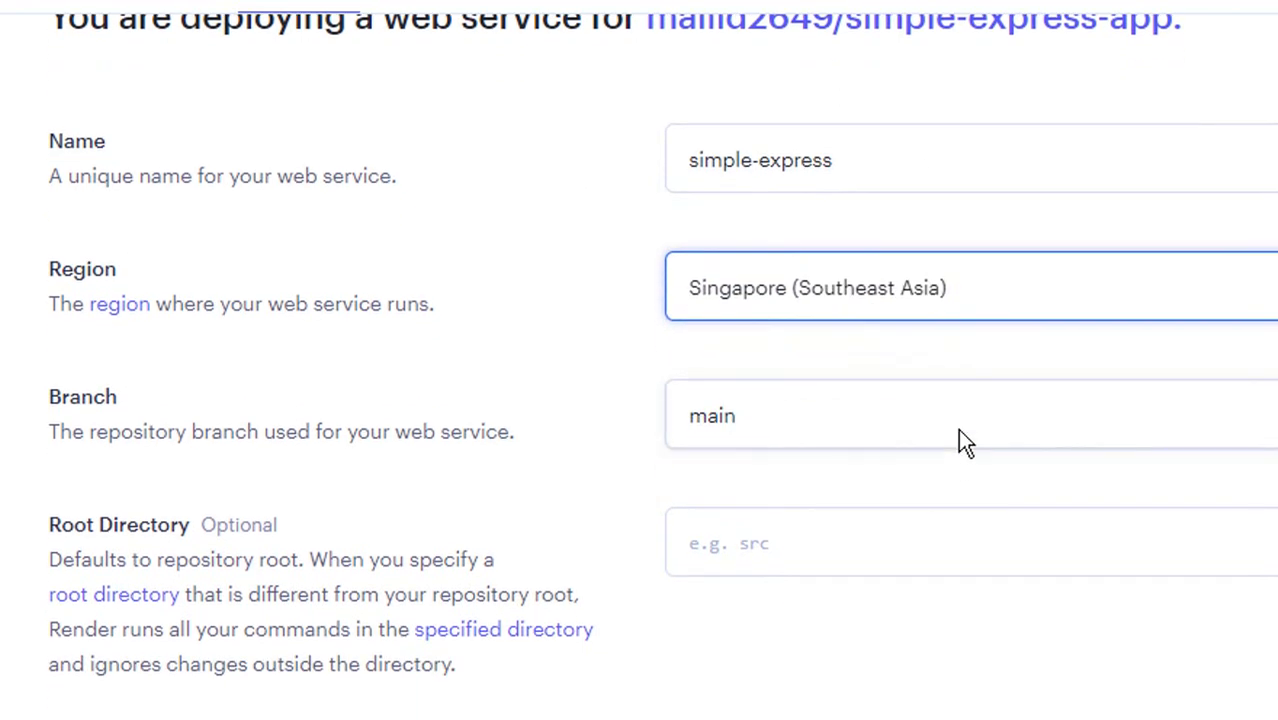
{"action": "scroll", "scroll_direction": "down", "scroll_amount": 3}
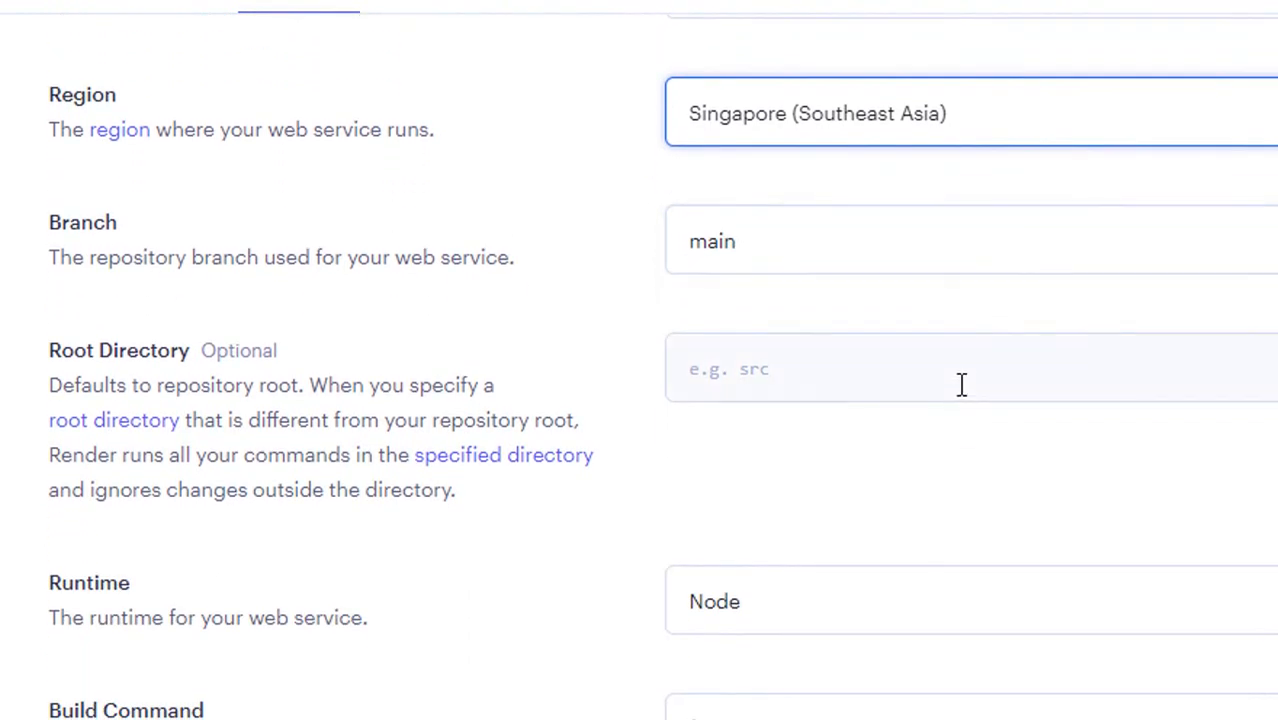
{"action": "left_click", "coordinate": [960, 368]}
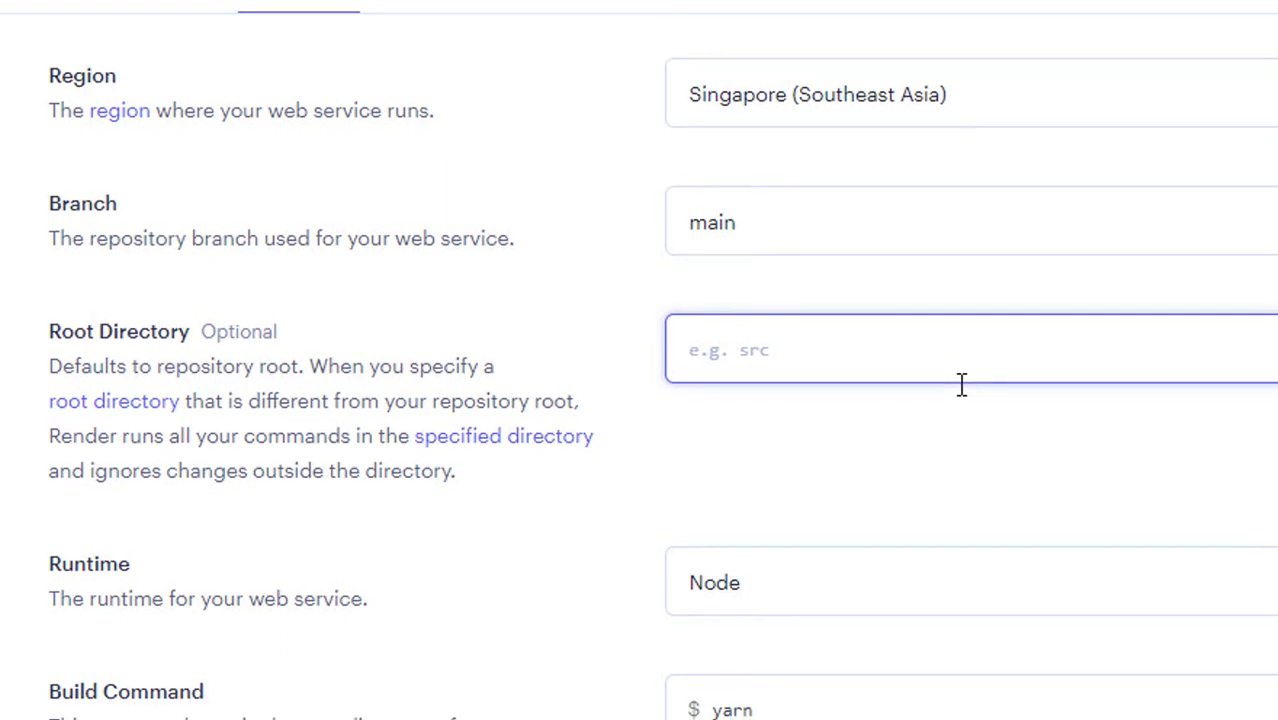
{"action": "scroll", "scroll_direction": "down", "scroll_amount": 3}
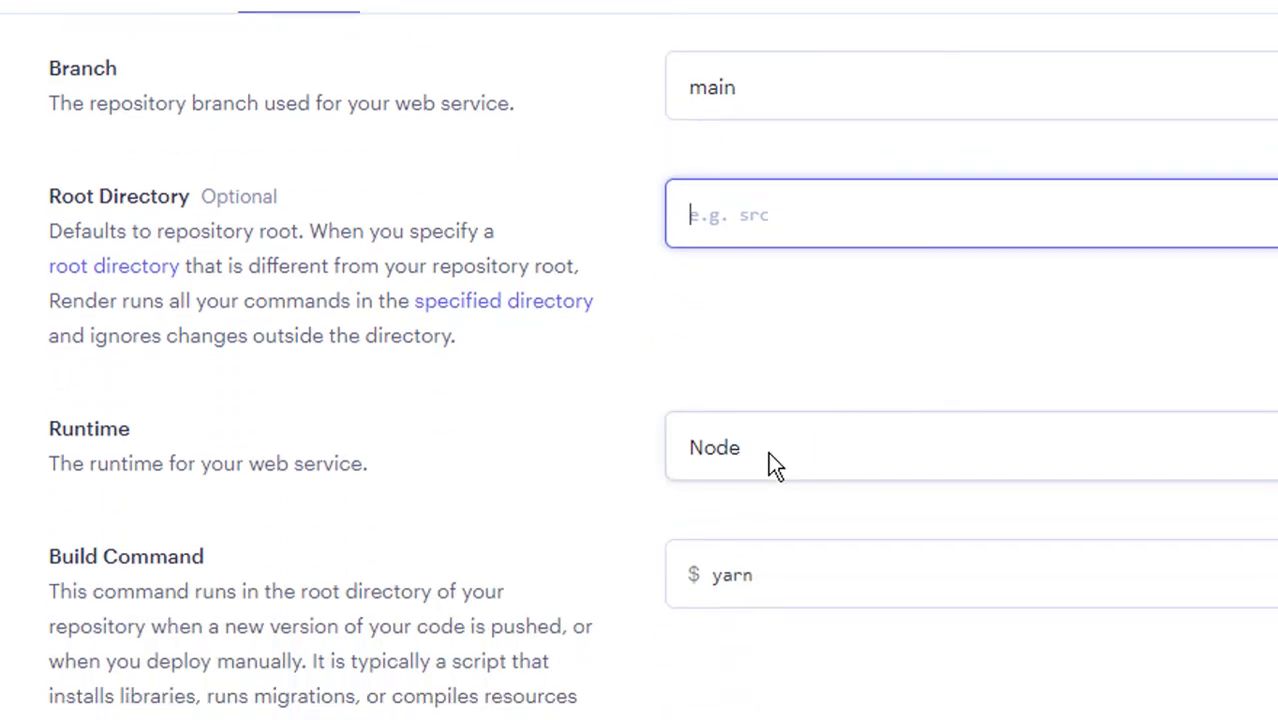
{"action": "scroll", "scroll_direction": "down", "scroll_amount": 3}
{"action": "type", "text": "np"}
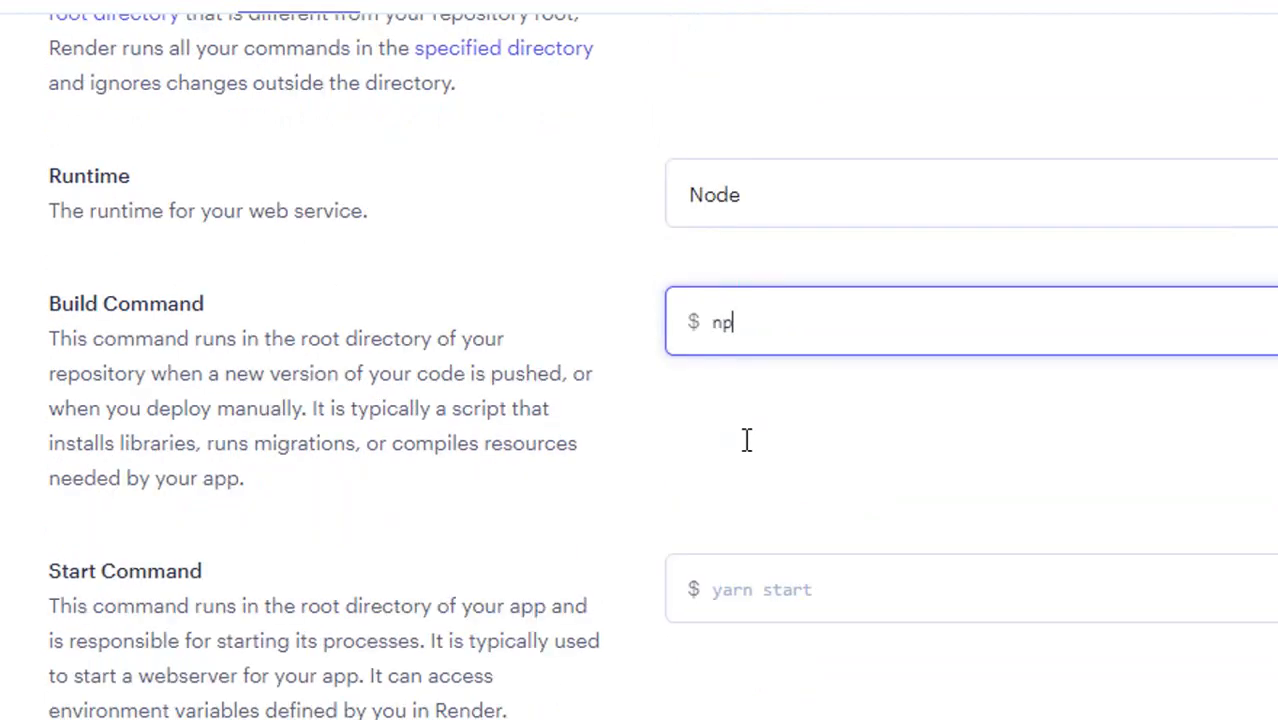
- Enter 'npm install' as Build Command and 'node server.js' as Start Command
{"action": "type", "text": "m"}
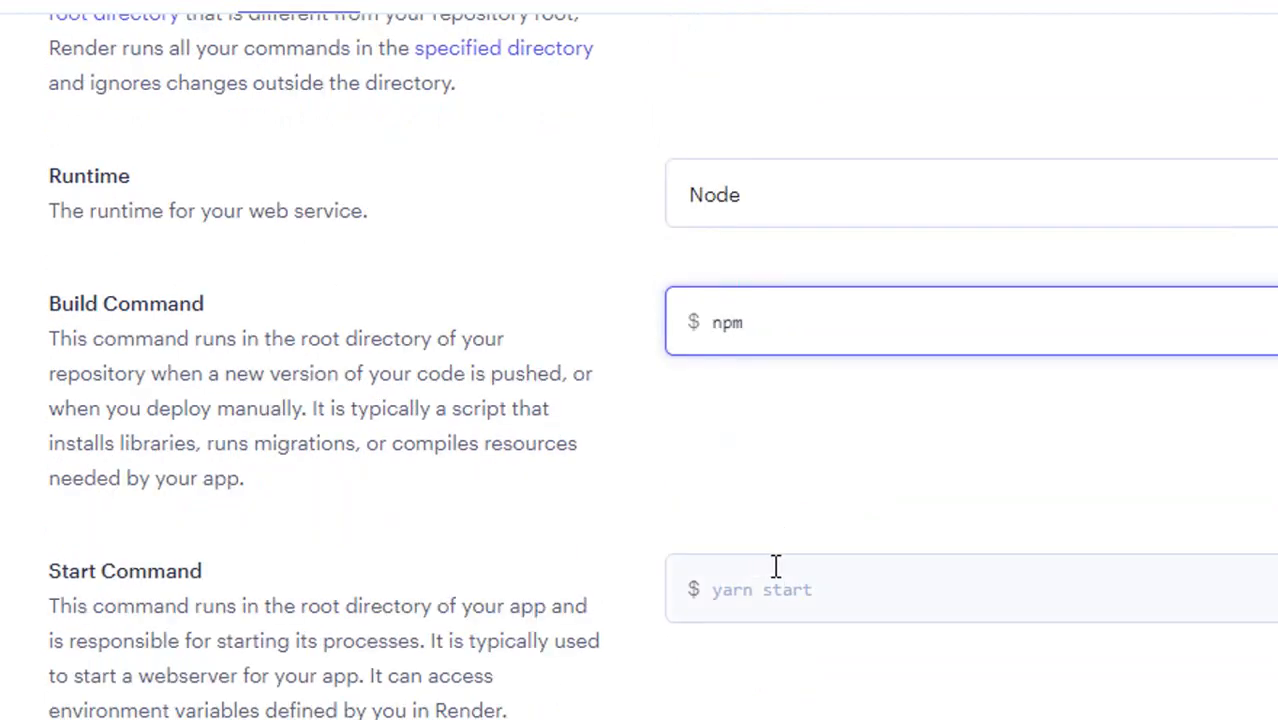
{"action": "type", "text": "insta"}
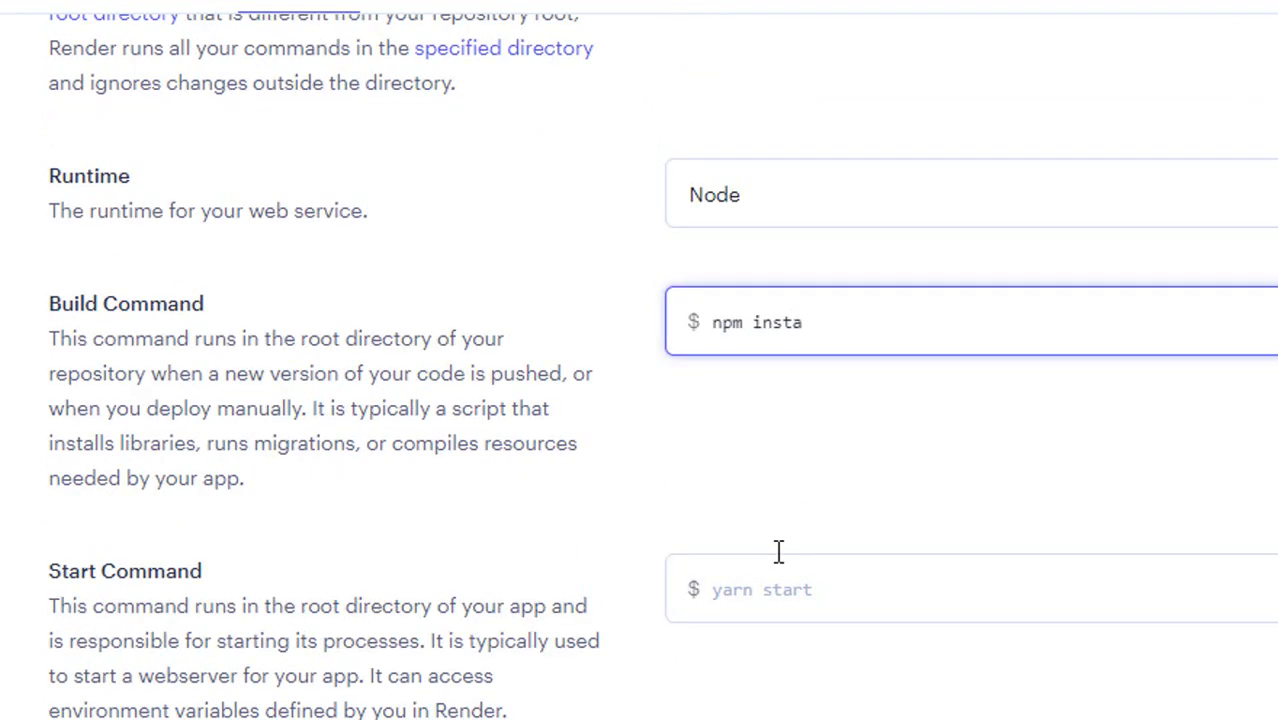
{"action": "type", "text": "ll"}
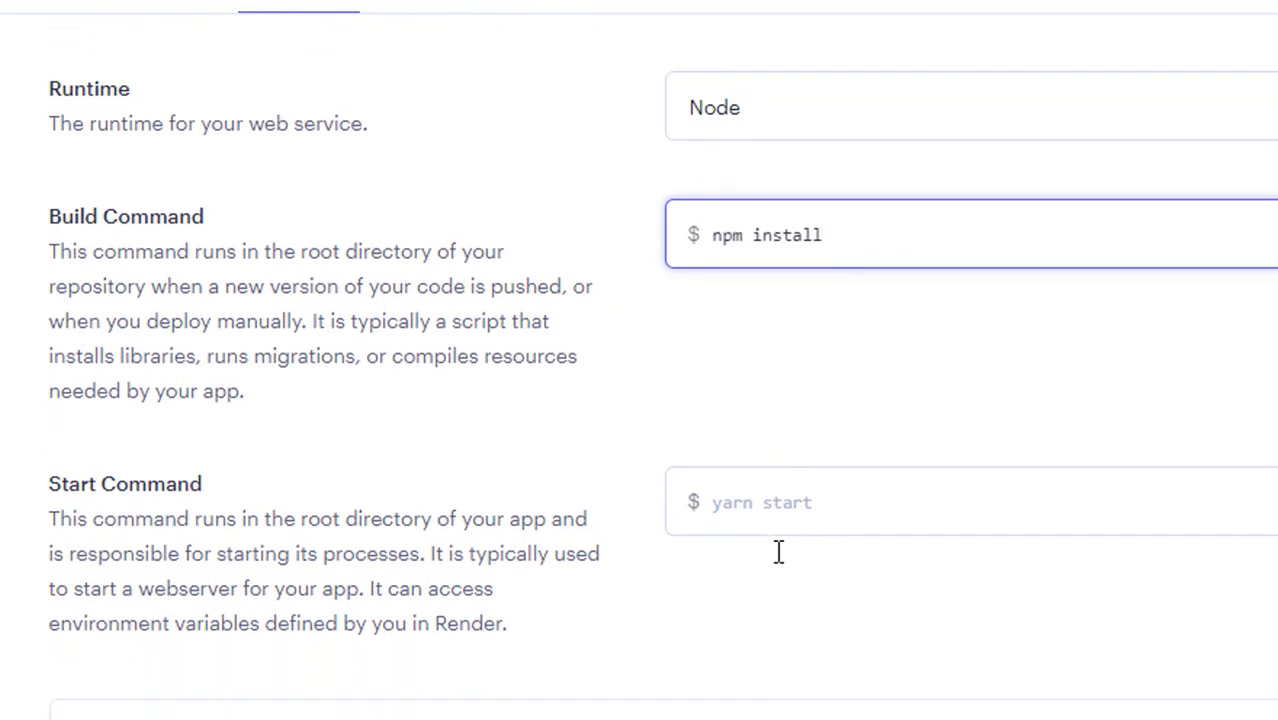
{"action": "left_click", "coordinate": [780, 502]}
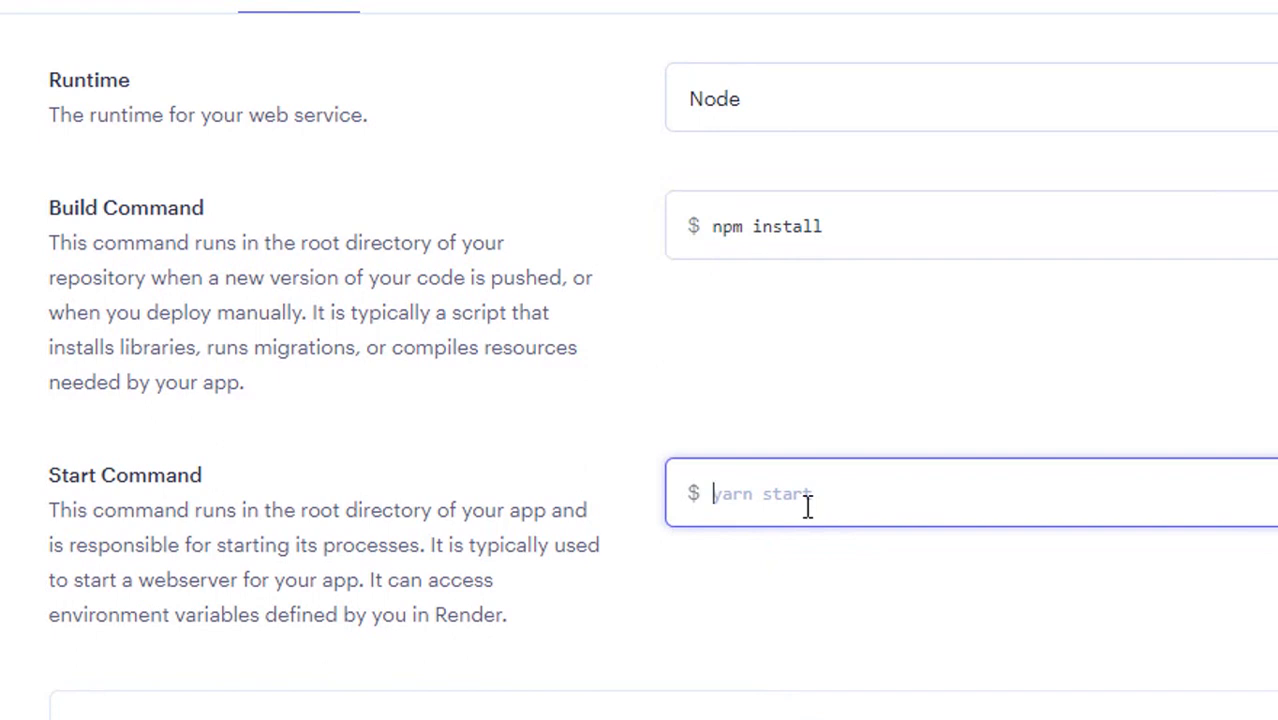
{"action": "type", "text": "node server"}
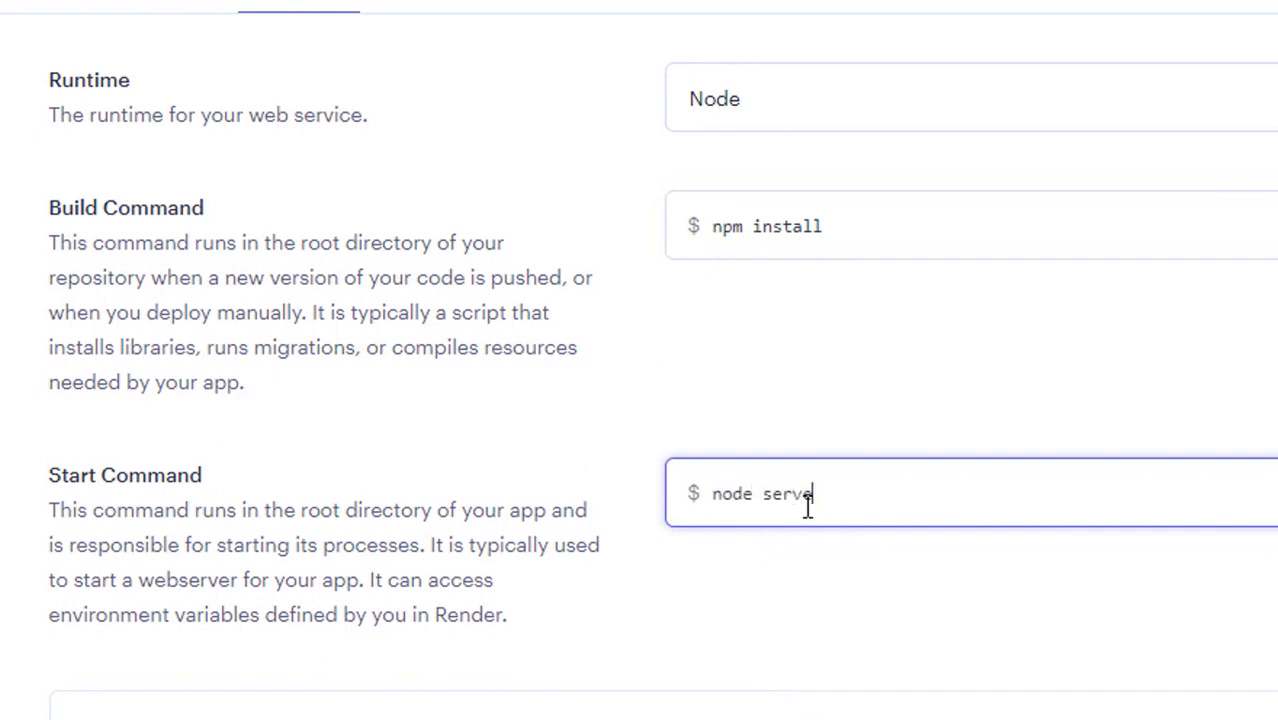
{"action": "type", "text": "r.js"}
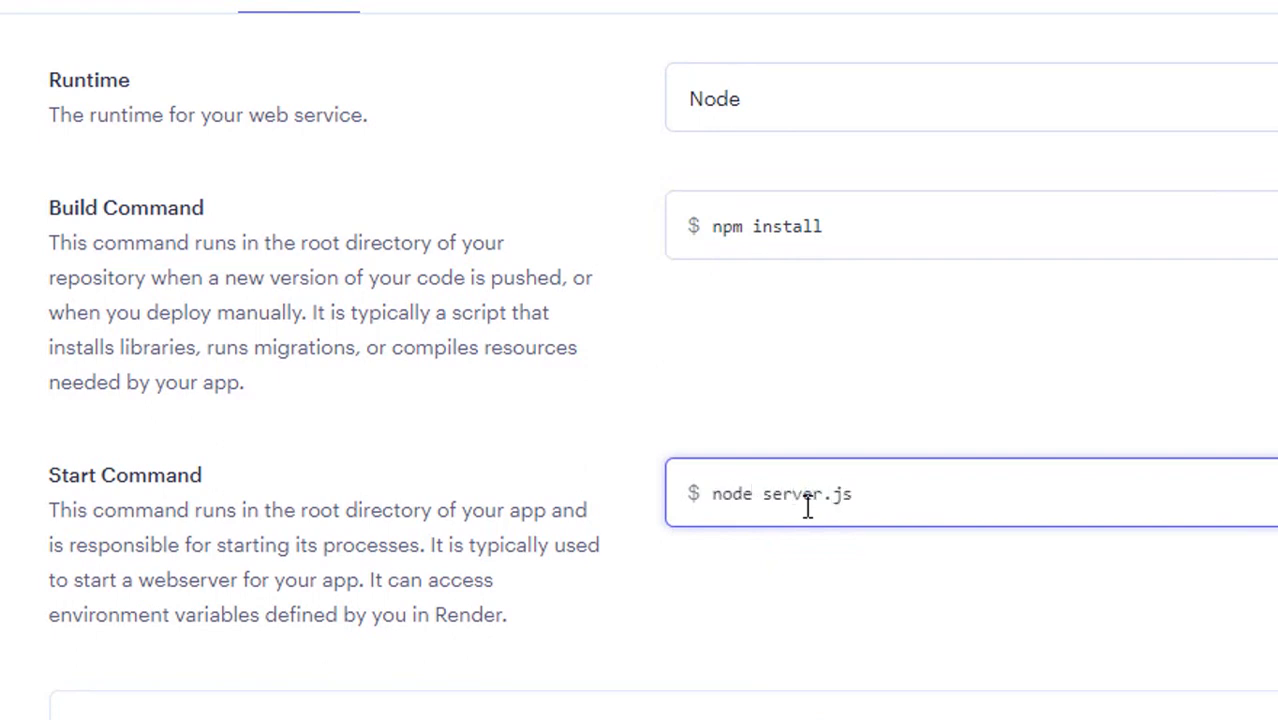
{"action": "scroll", "scroll_direction": "down", "scroll_amount": 3}
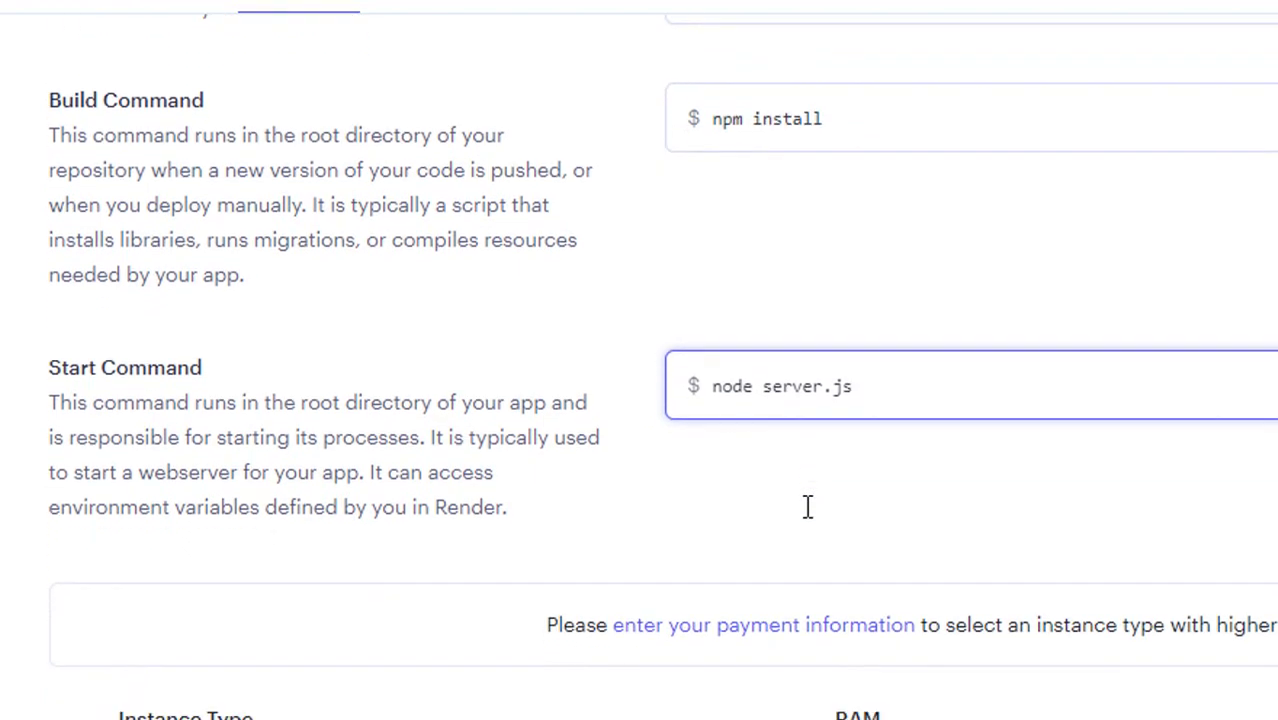
- Leave the Free instance type selected and create the simple-express web service
{"action": "scroll", "scroll_direction": "down", "scroll_amount": 3}
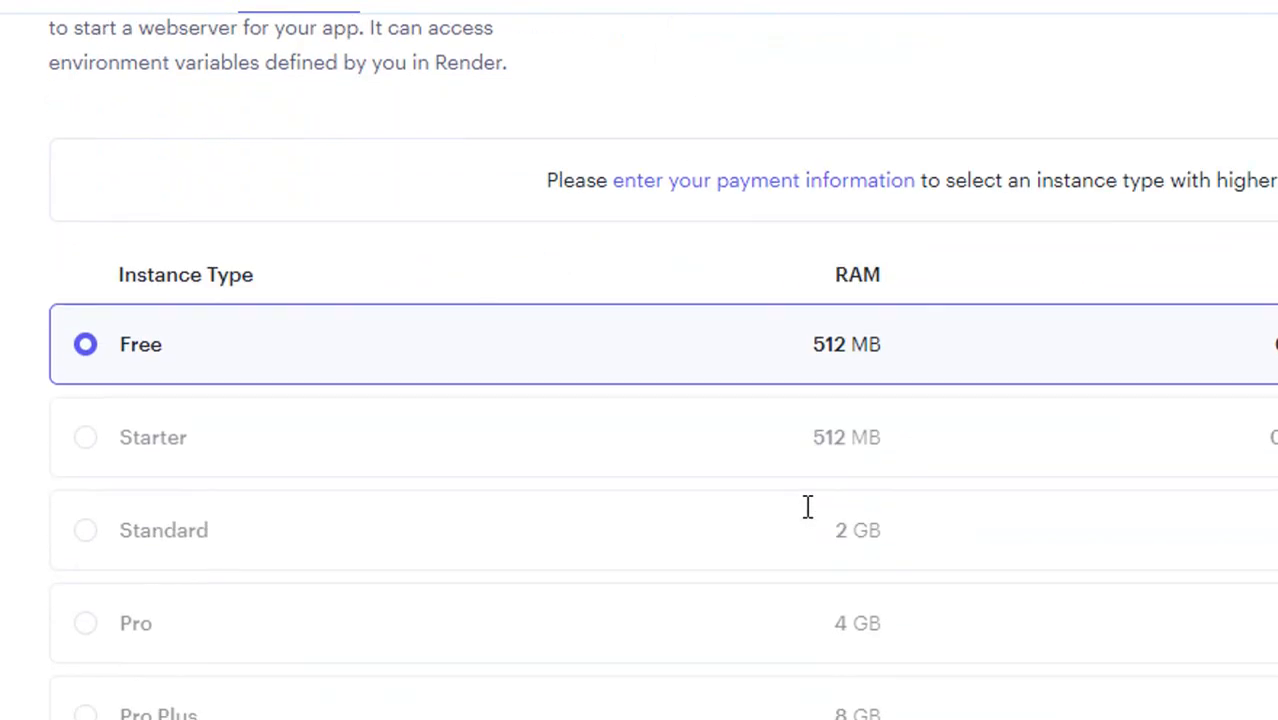
{"action": "mouse_move", "coordinate": [148, 358]}
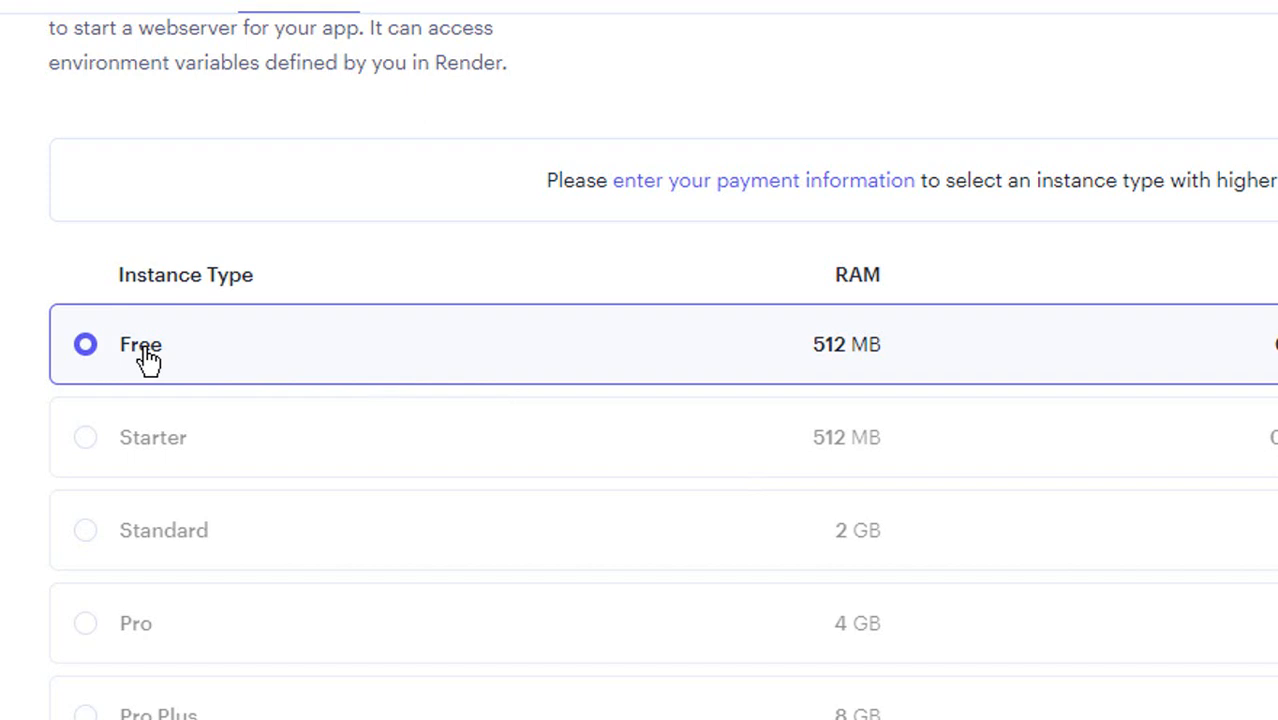
{"action": "scroll", "scroll_direction": "down", "scroll_amount": 3}
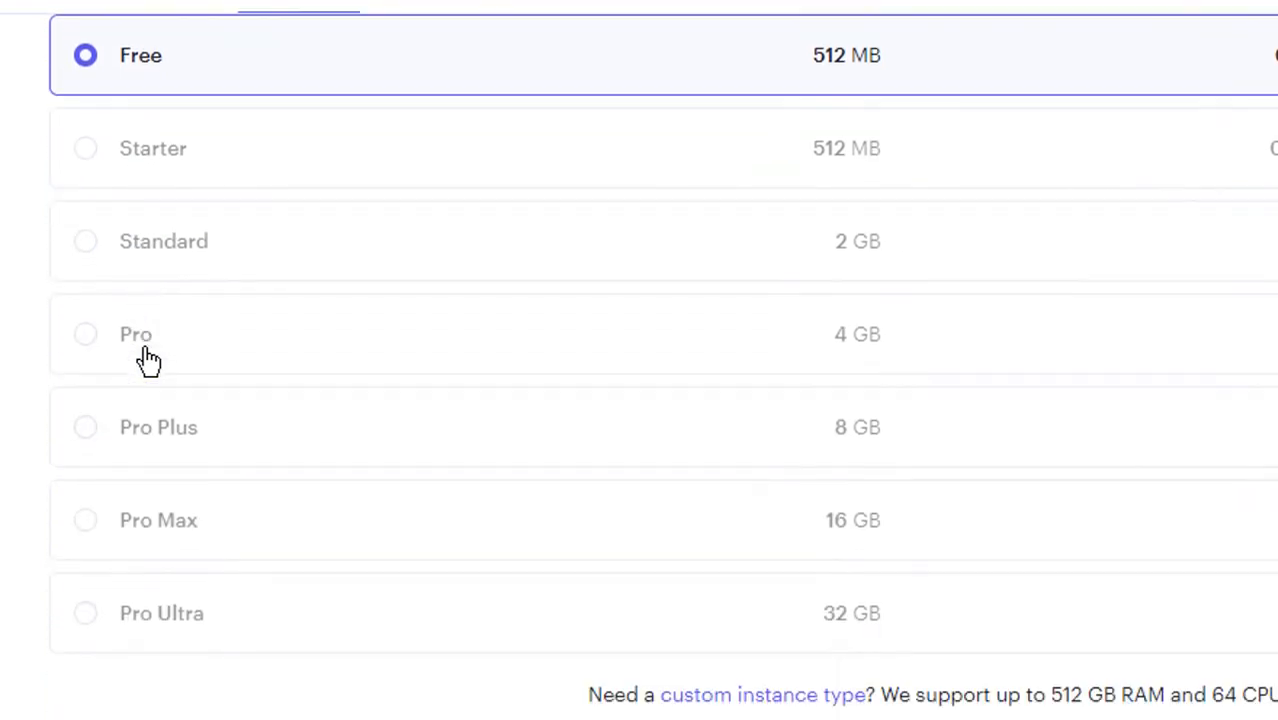
{"action": "scroll", "scroll_direction": "down", "scroll_amount": 3}
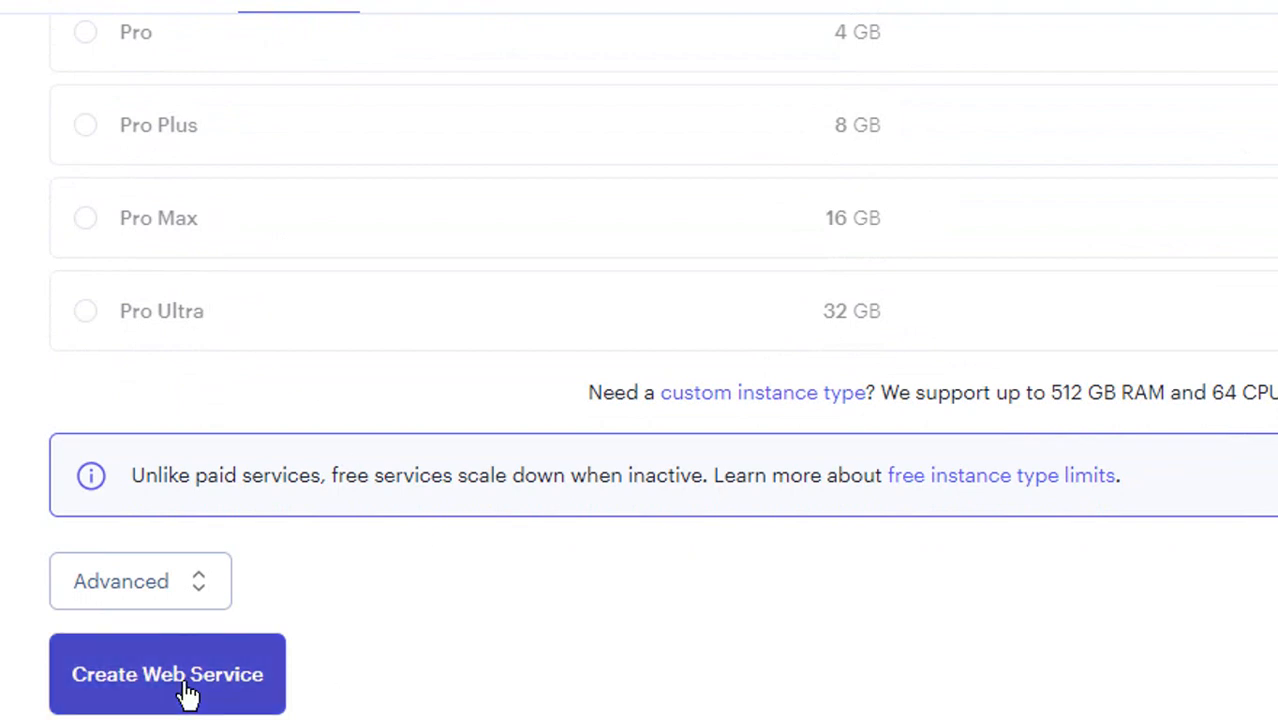
{"action": "left_click", "coordinate": [167, 673]}
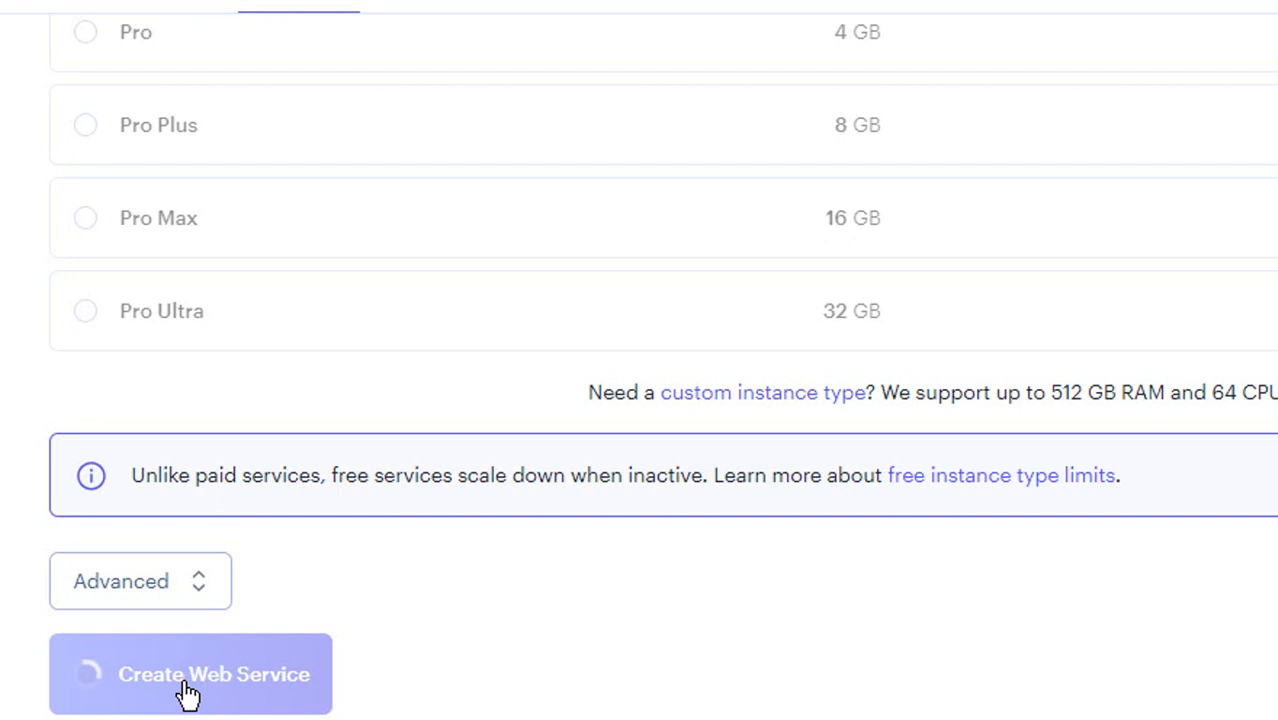
{"action": "left_click", "coordinate": [190, 673]}
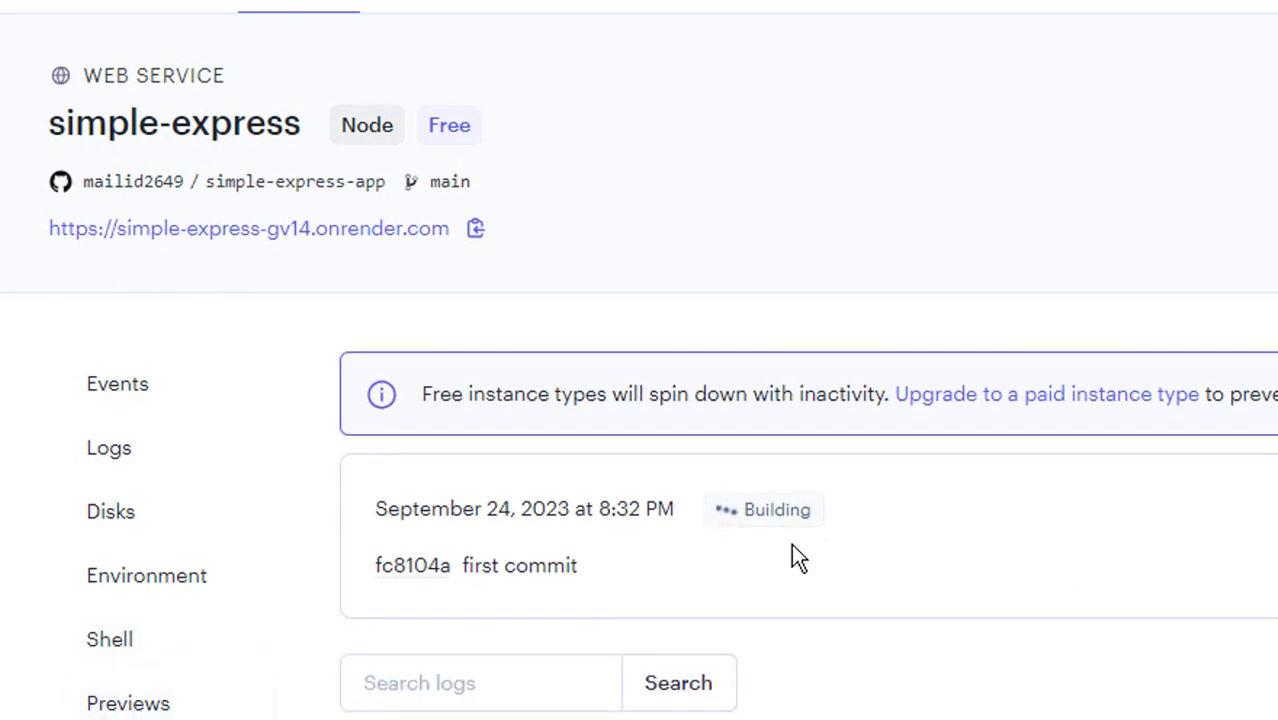
- Follow the simple-express deploy logs until the service reports live on port 10000
{"action": "scroll", "scroll_direction": "down", "scroll_amount": 3}
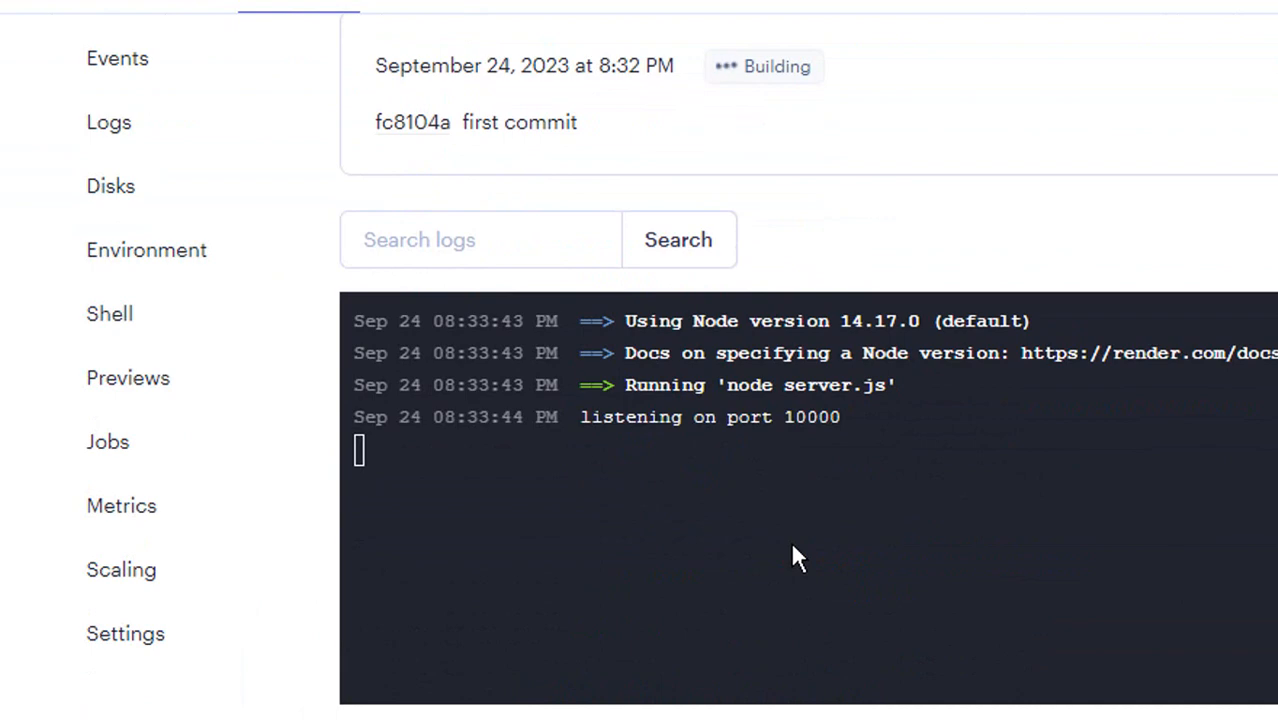
{"action": "mouse_move", "coordinate": [782, 532]}
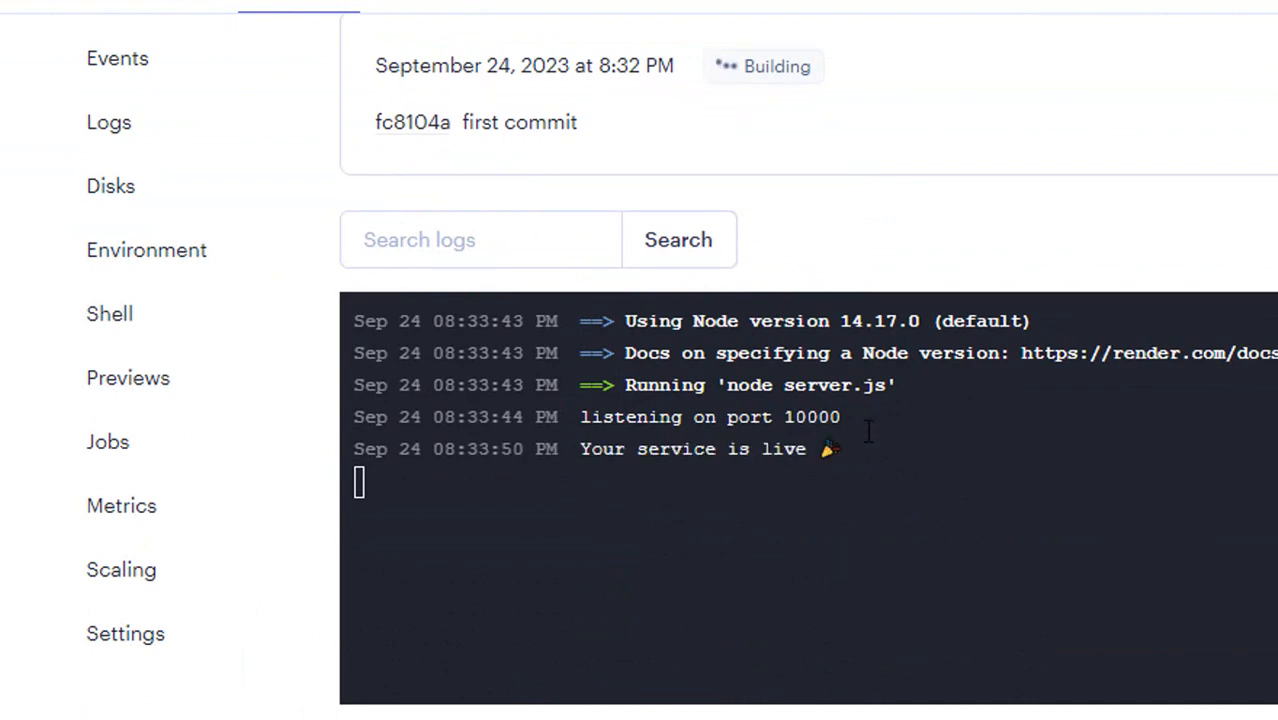
{"action": "scroll", "scroll_direction": "up", "scroll_amount": 3}
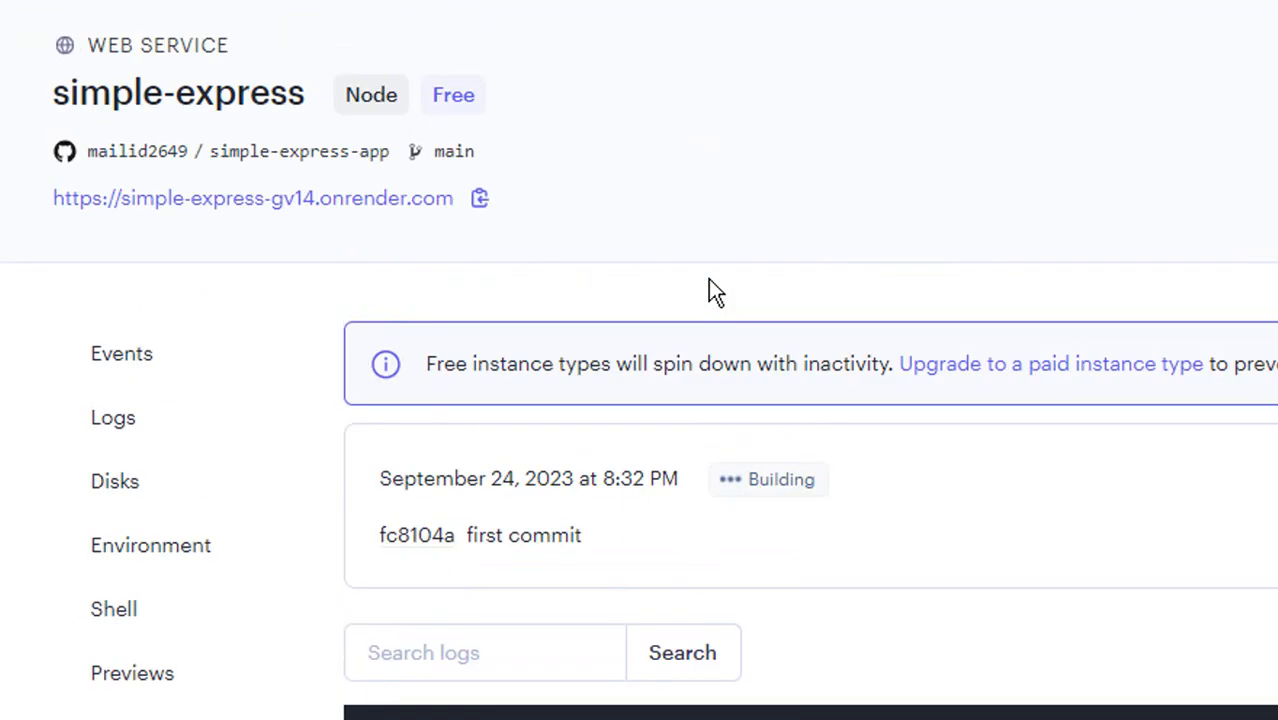
{"action": "left_click", "coordinate": [252, 198]}
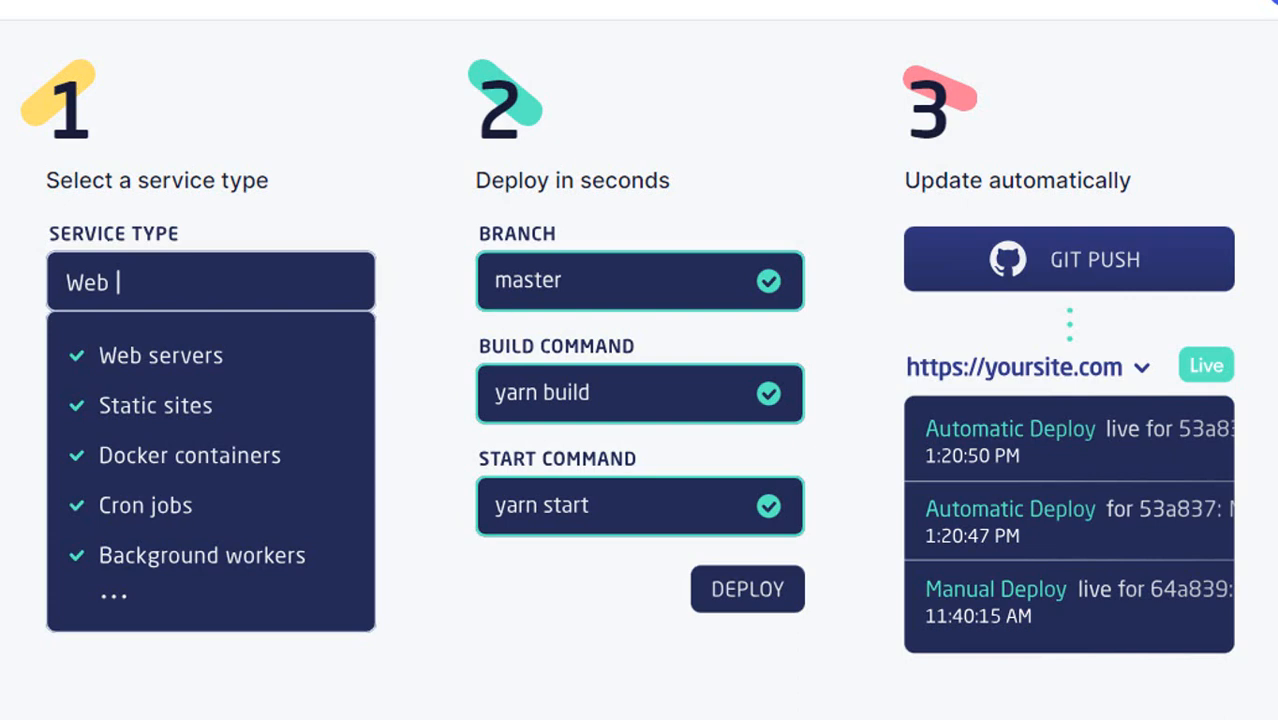
- Scroll the Render homepage through web services, static sites, background workers and cron jobs
{"action": "scroll", "scroll_direction": "down", "scroll_amount": 3}
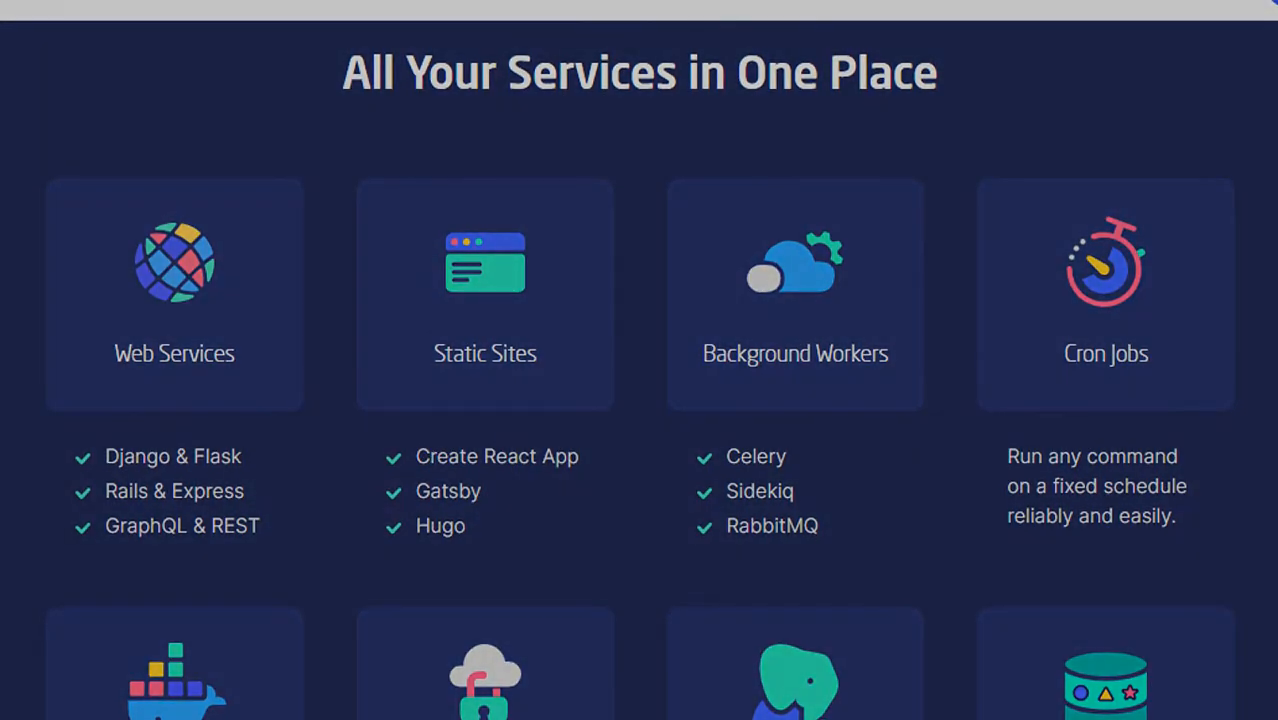
{"action": "scroll", "scroll_direction": "down", "scroll_amount": 3}
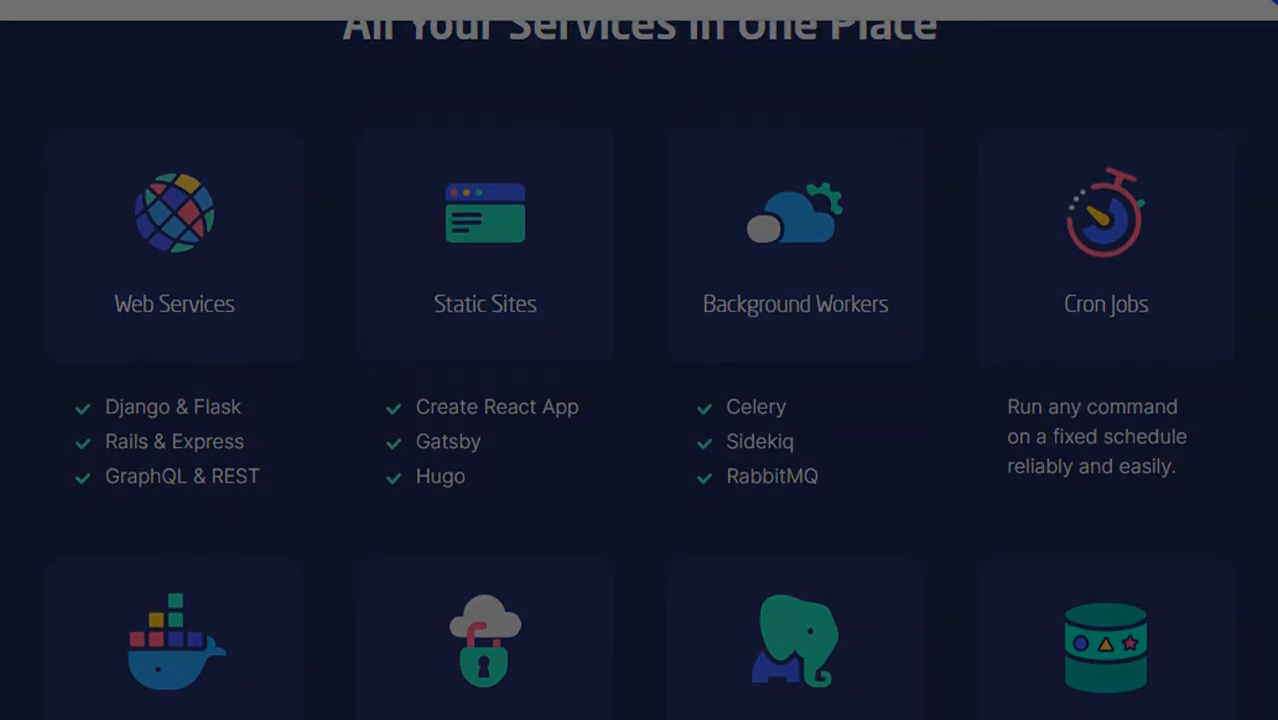
{"action": "scroll", "scroll_direction": "down", "scroll_amount": 3}
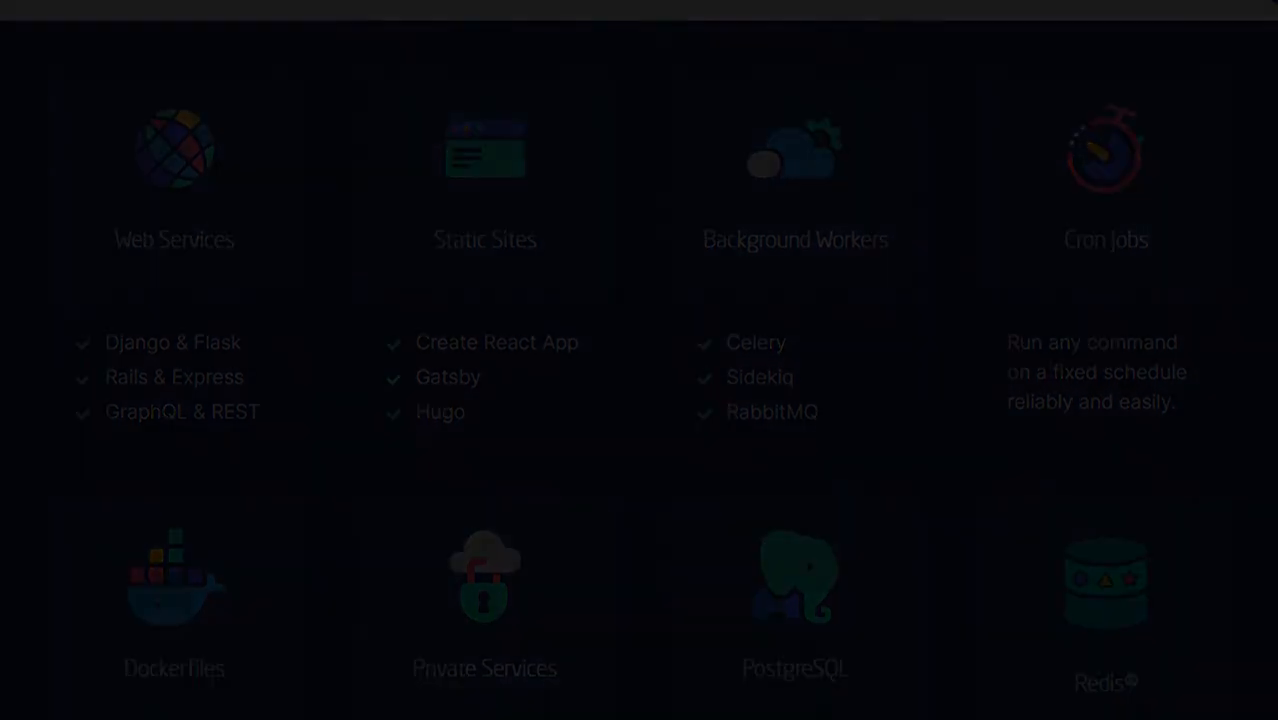